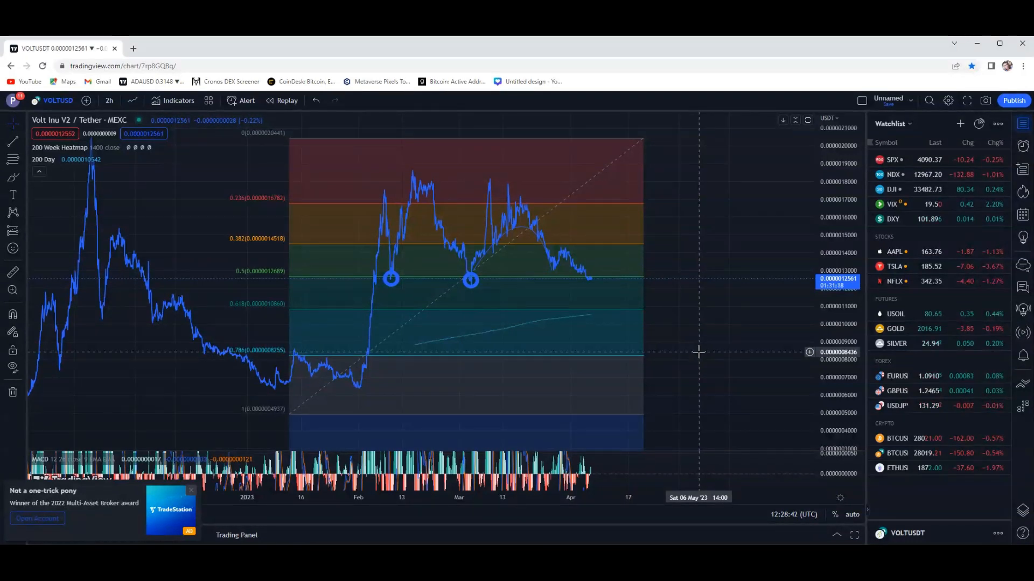
mouse_move(488, 263)
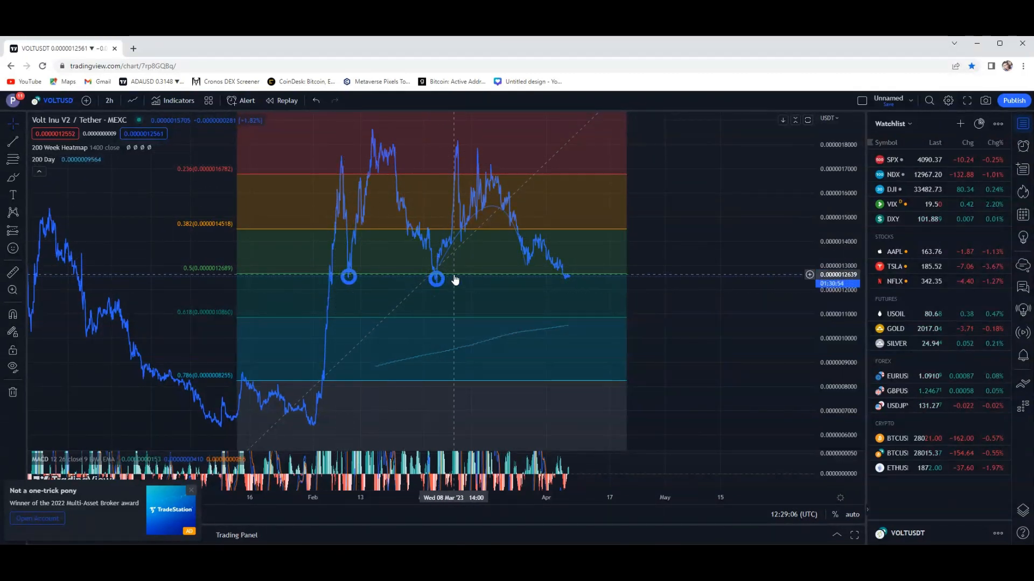
mouse_move(446, 285)
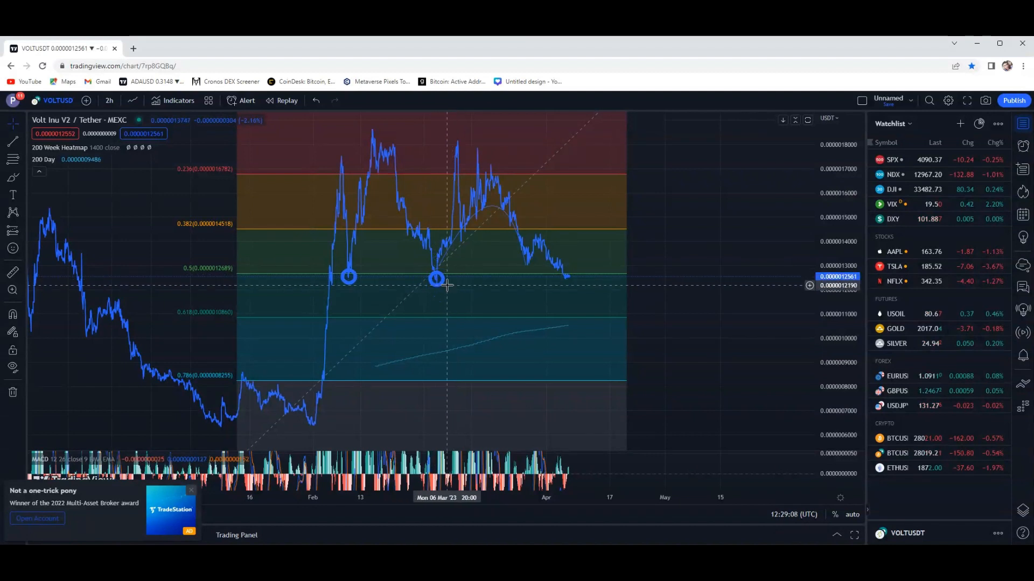
mouse_move(463, 284)
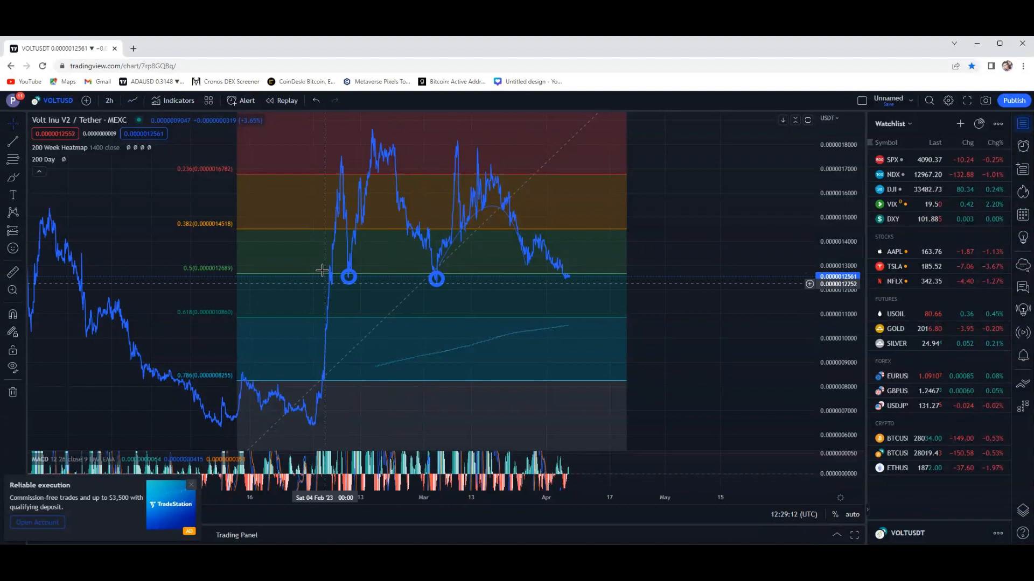
mouse_move(456, 248)
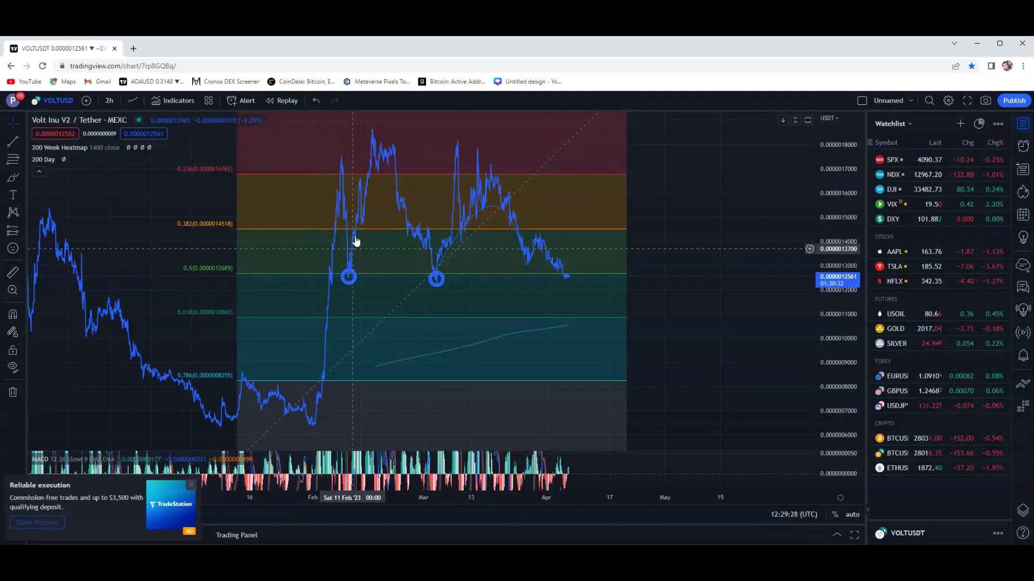
mouse_move(359, 221)
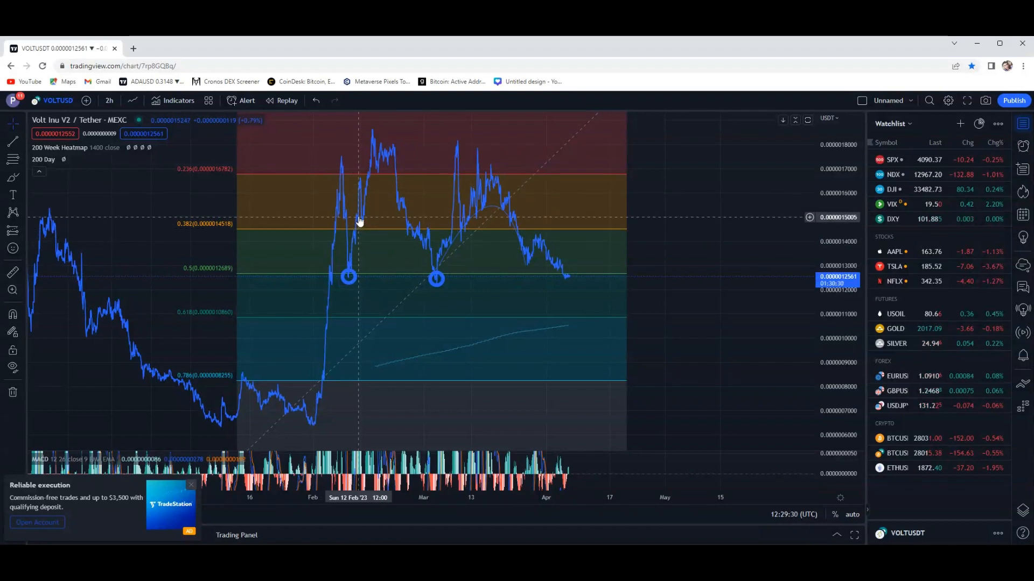
mouse_move(377, 131)
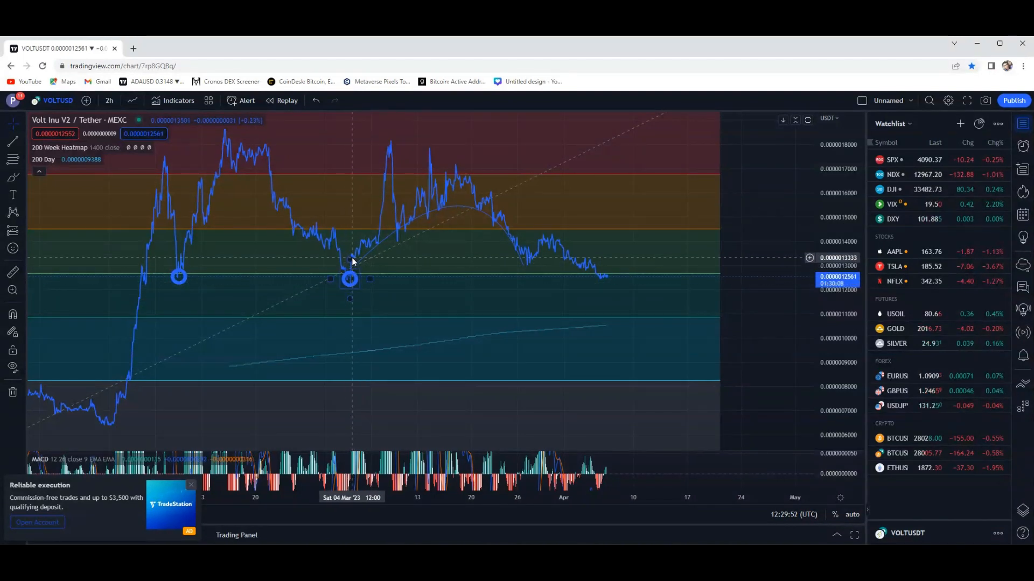
mouse_move(398, 144)
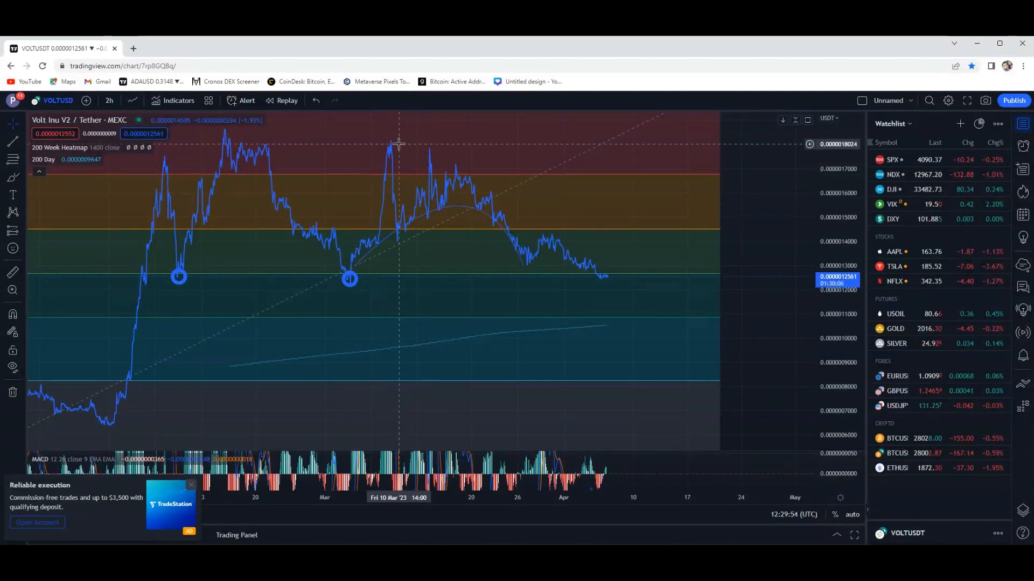
mouse_move(515, 308)
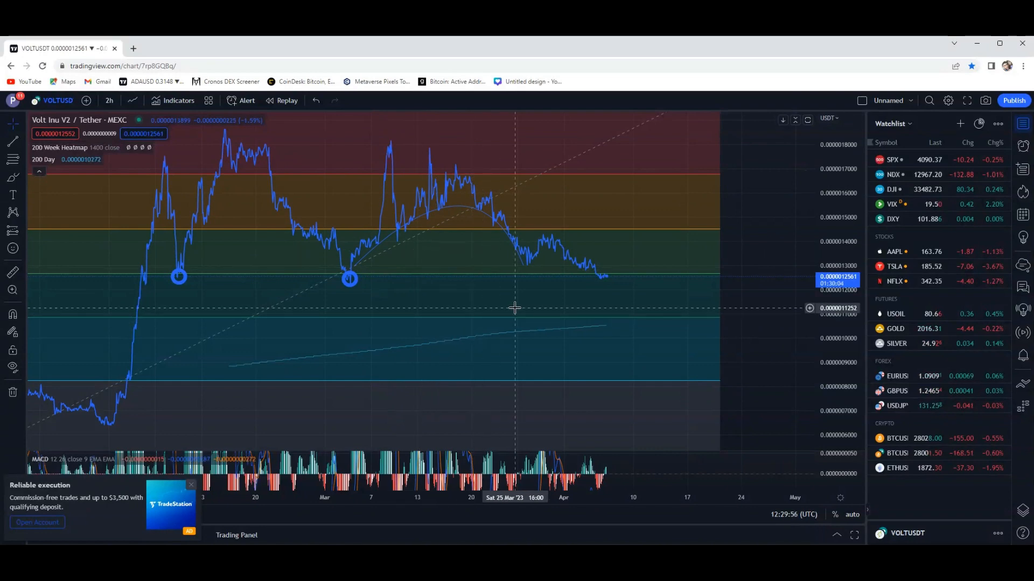
left_click_drag(514, 307, 256, 283)
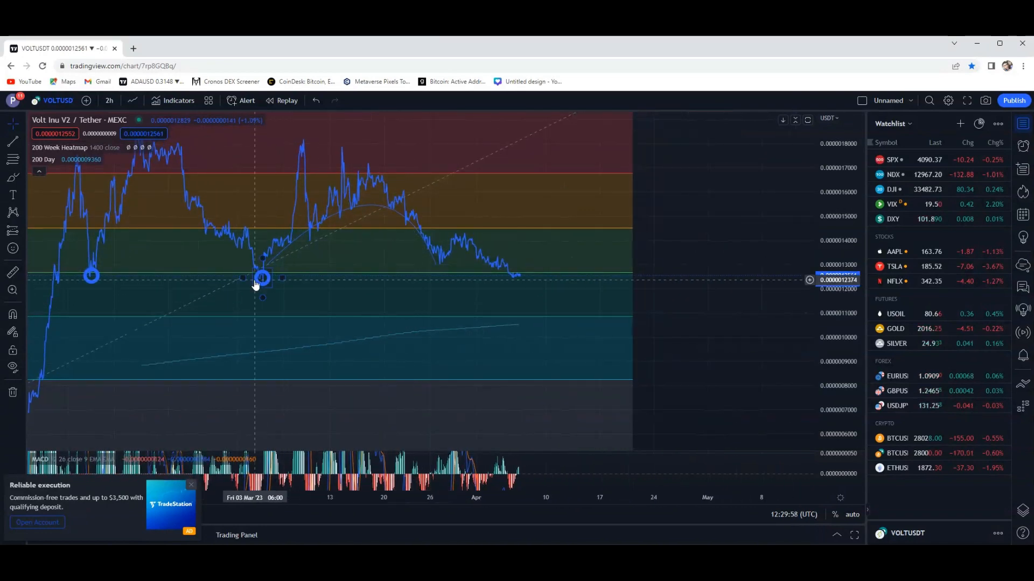
mouse_move(514, 282)
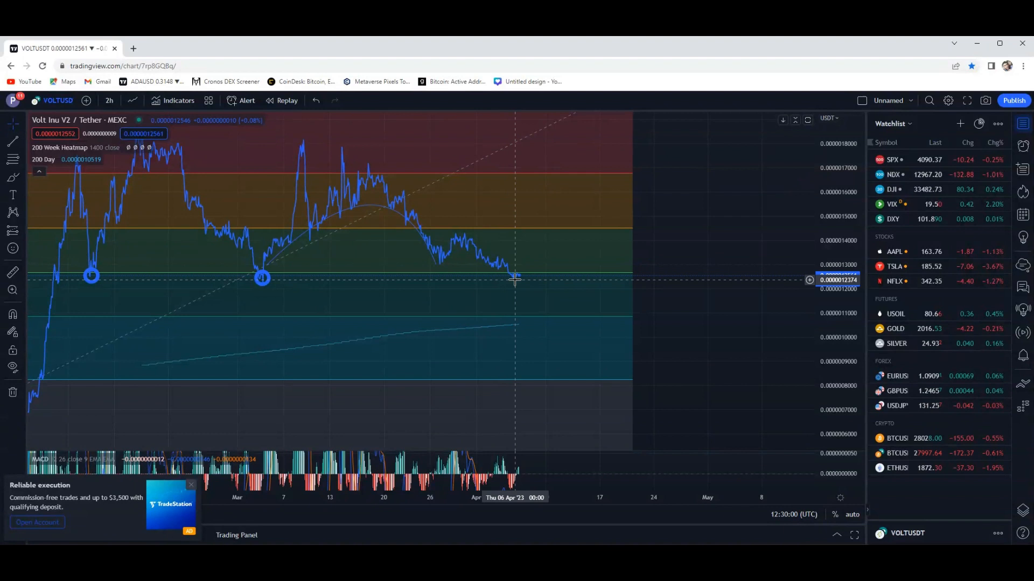
mouse_move(502, 264)
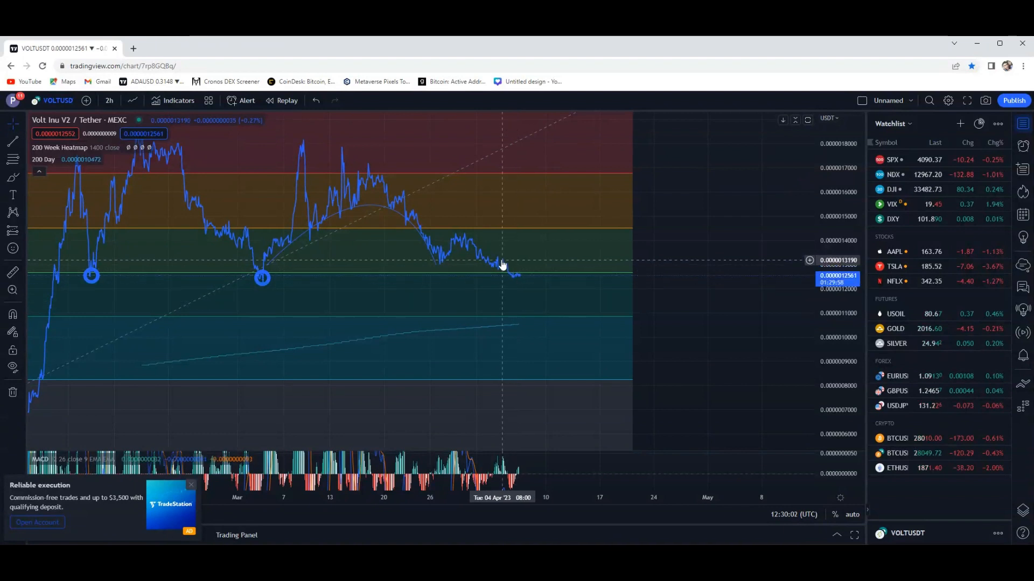
mouse_move(529, 280)
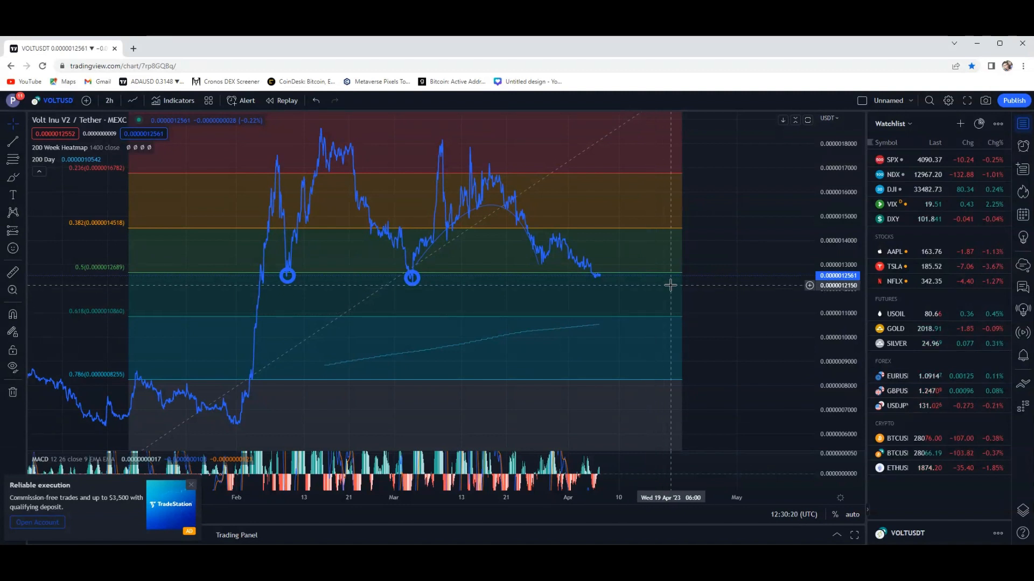
mouse_move(646, 283)
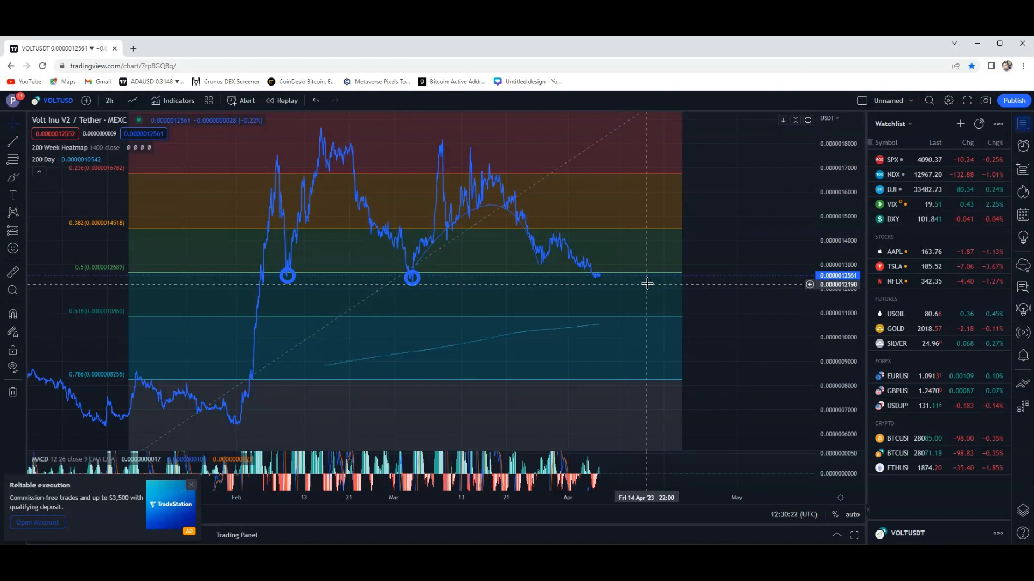
mouse_move(626, 284)
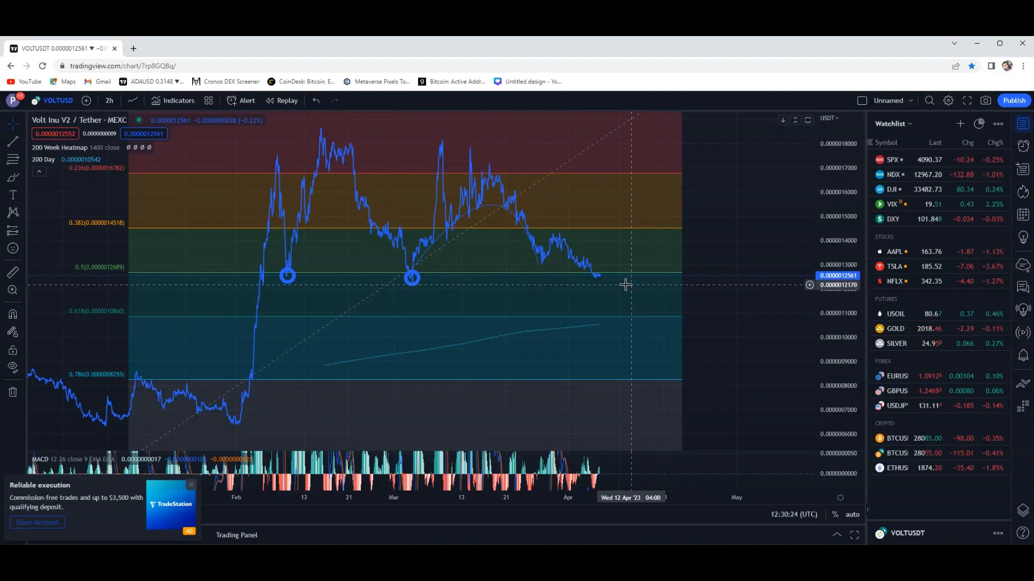
mouse_move(603, 279)
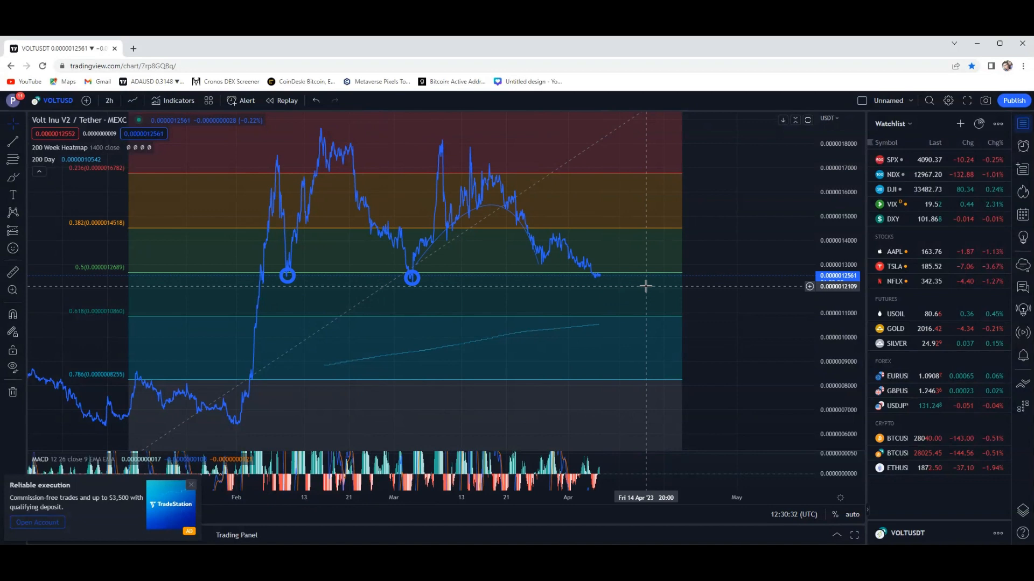
left_click_drag(646, 287, 500, 277)
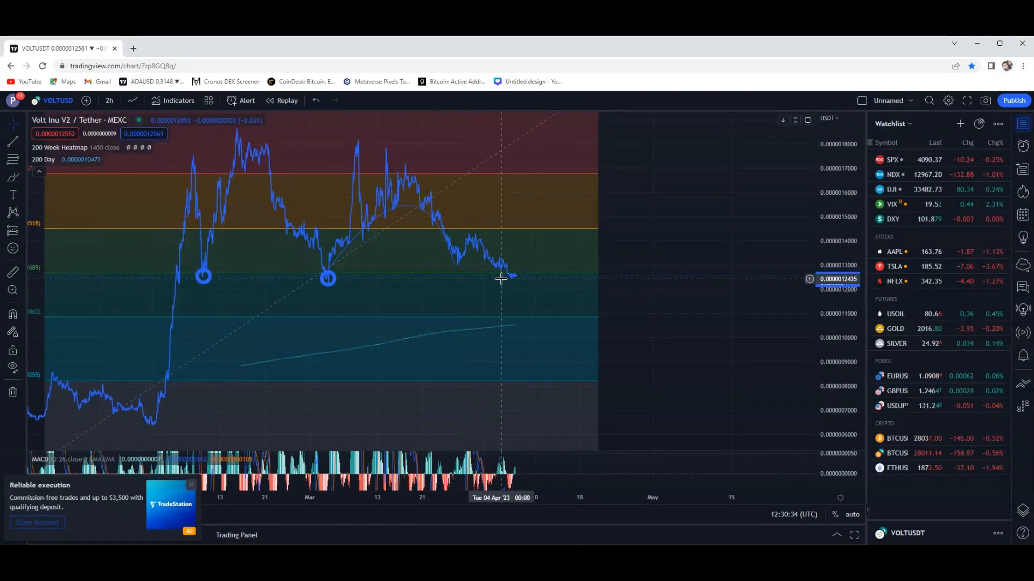
left_click_drag(501, 278, 477, 295)
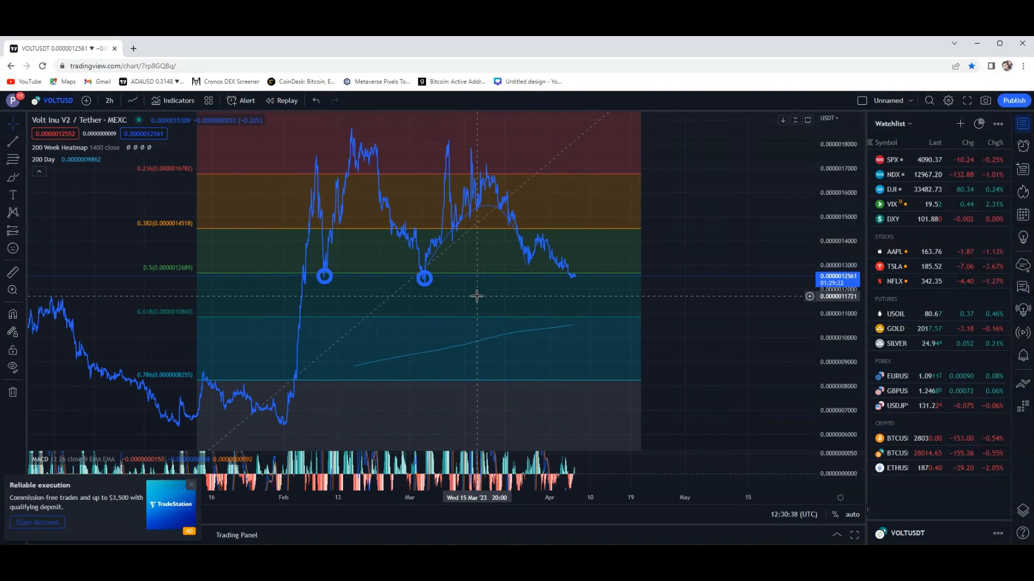
mouse_move(541, 256)
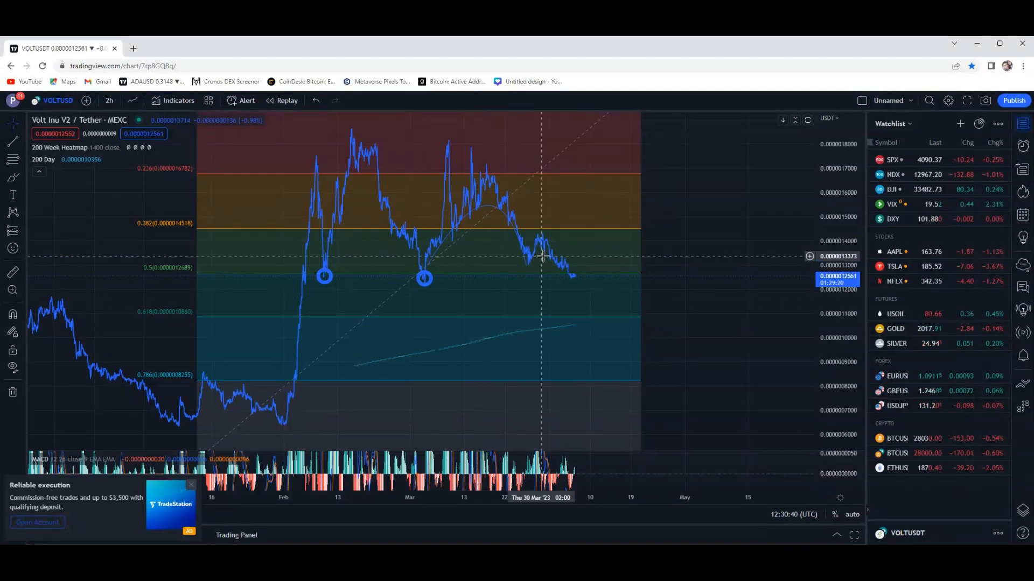
mouse_move(321, 176)
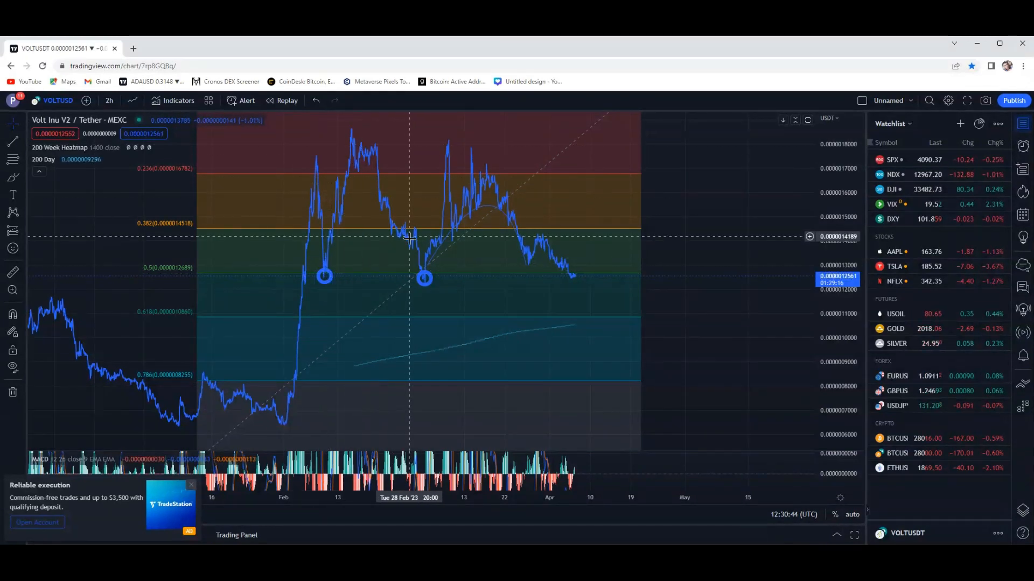
mouse_move(570, 256)
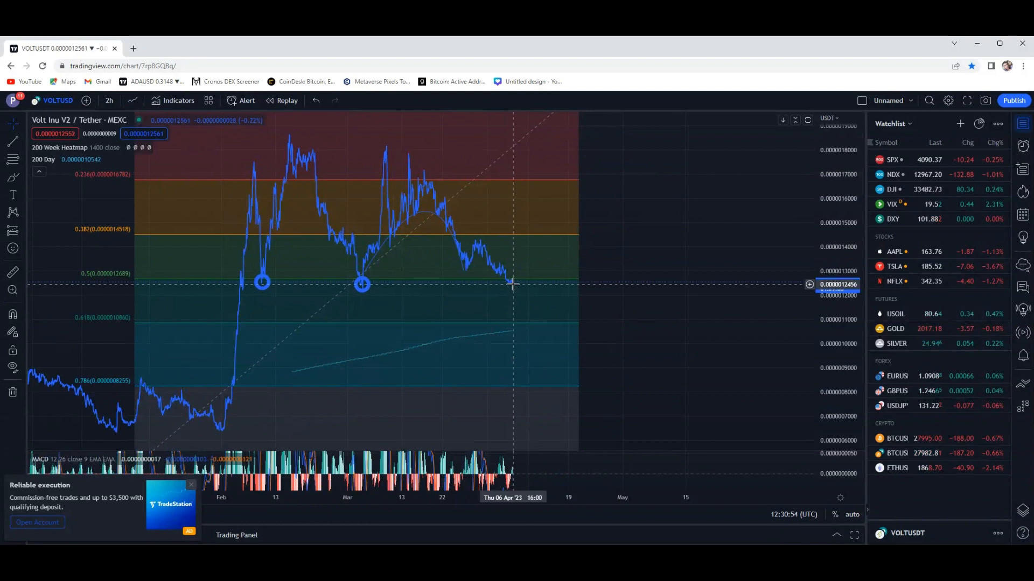
mouse_move(525, 297)
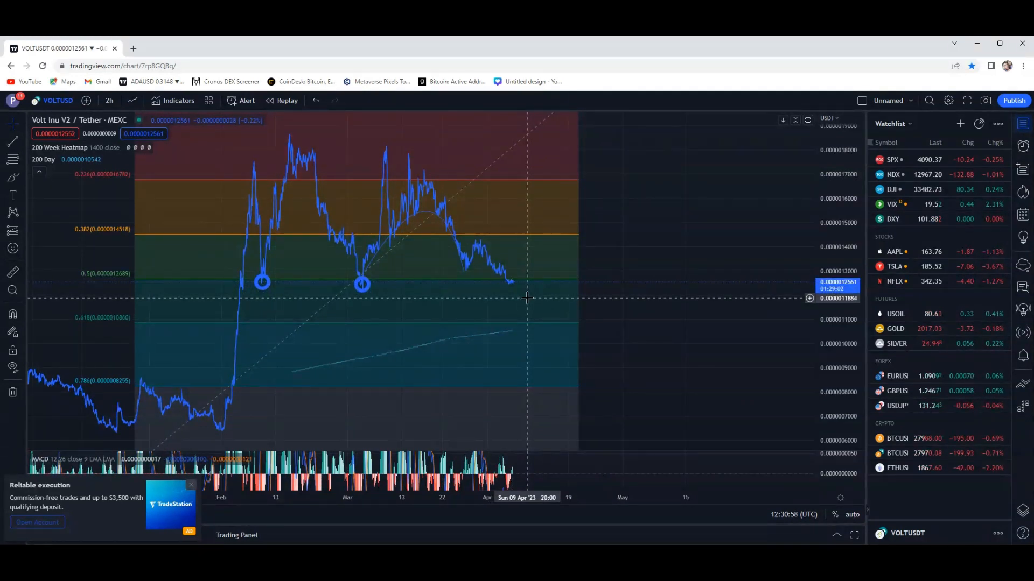
mouse_move(504, 284)
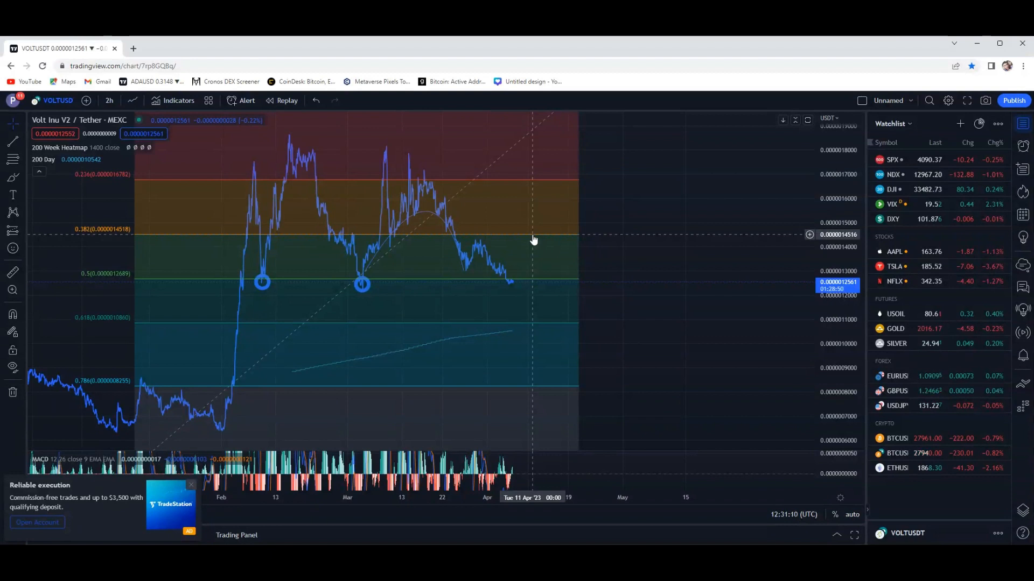
mouse_move(509, 287)
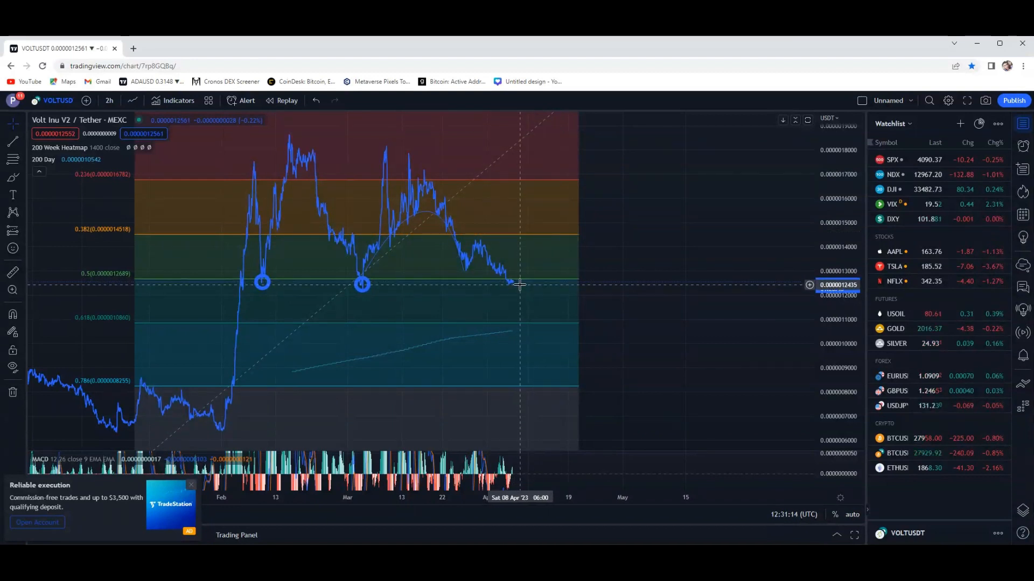
mouse_move(527, 297)
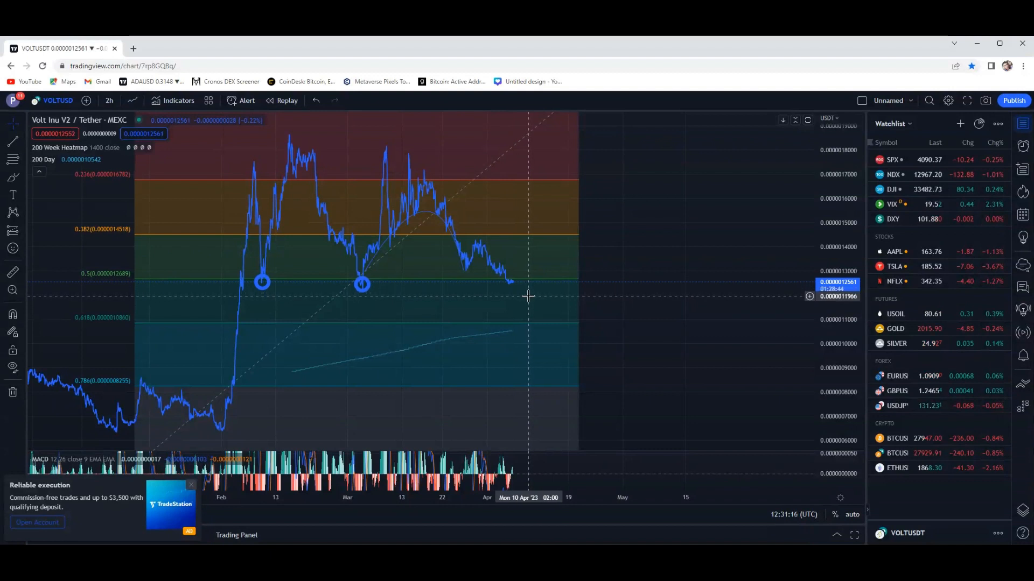
mouse_move(701, 343)
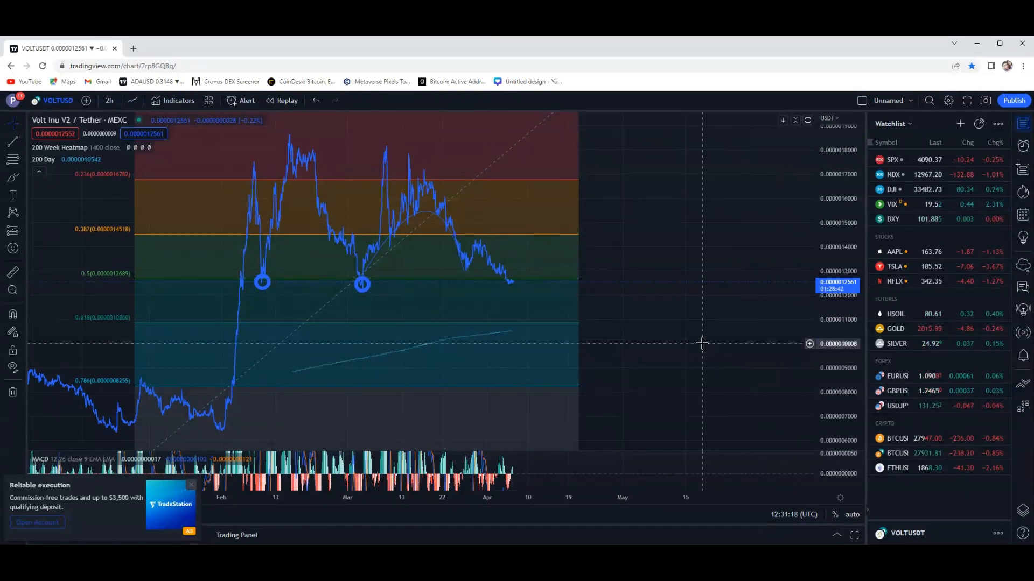
mouse_move(424, 316)
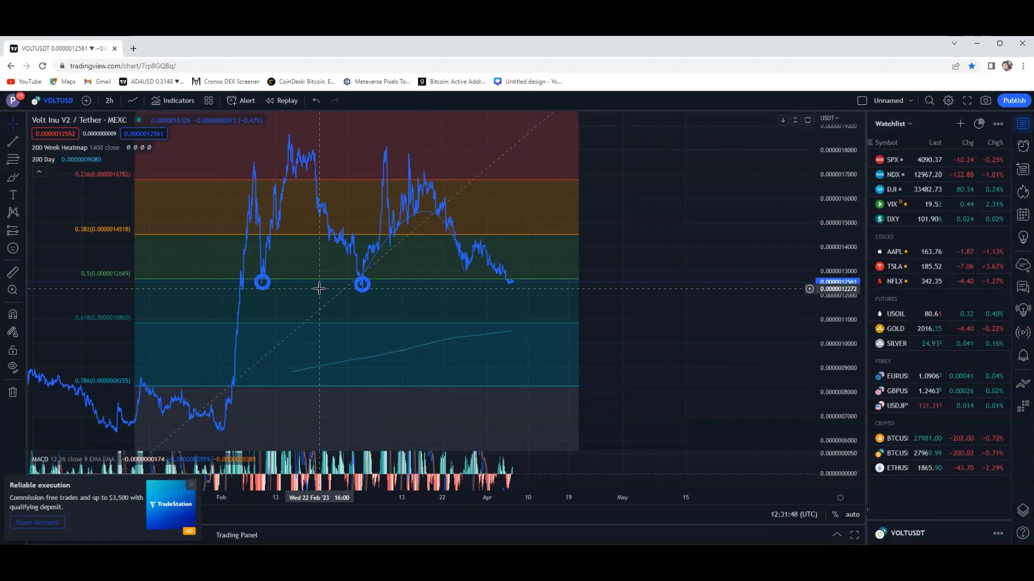
mouse_move(440, 288)
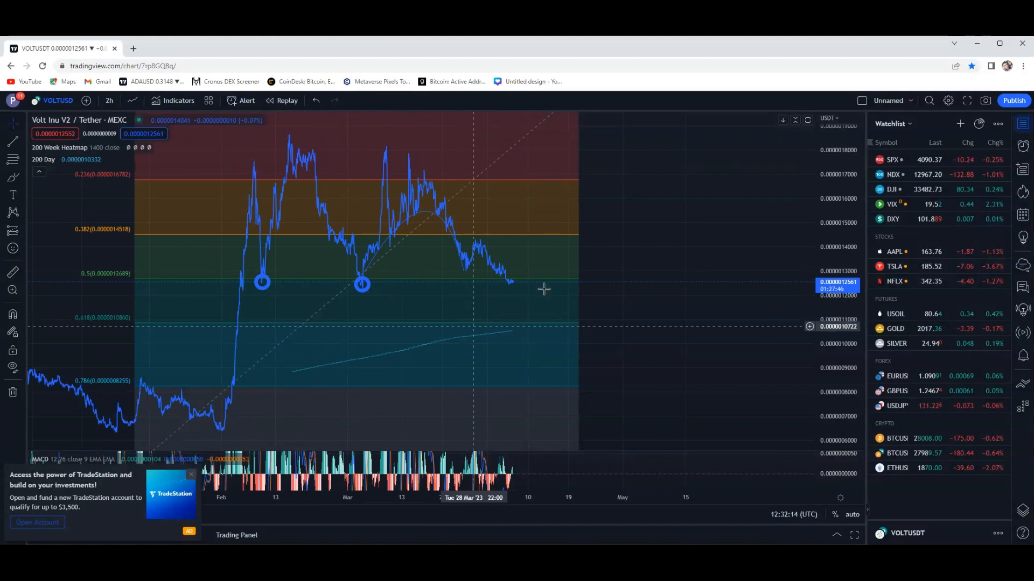
mouse_move(391, 293)
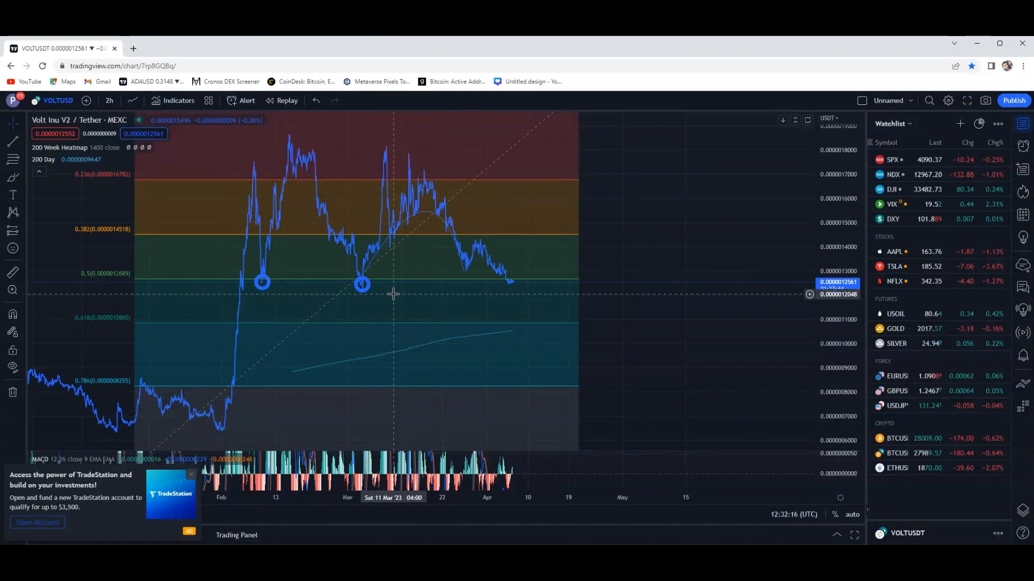
left_click_drag(395, 293, 184, 274)
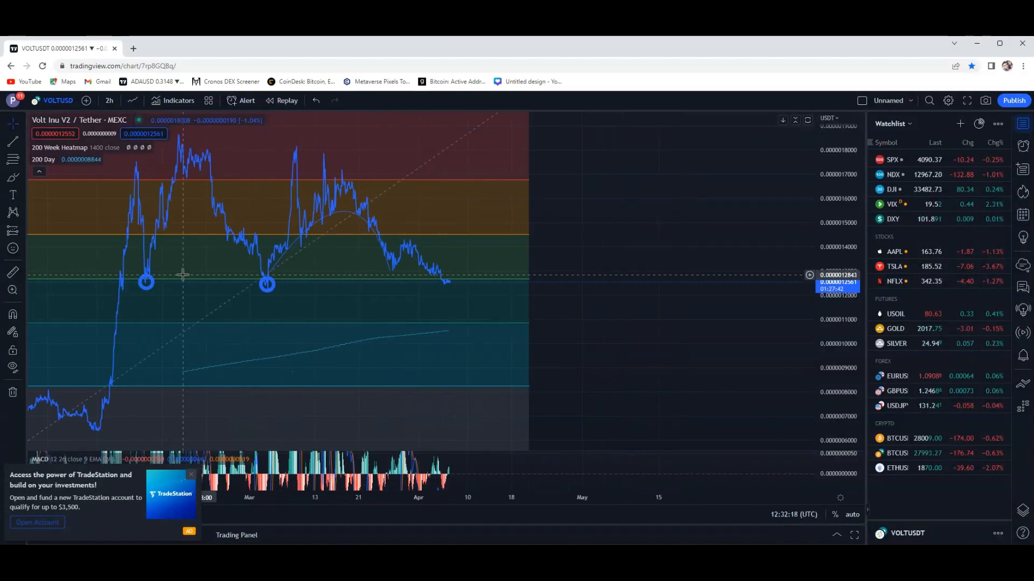
mouse_move(450, 288)
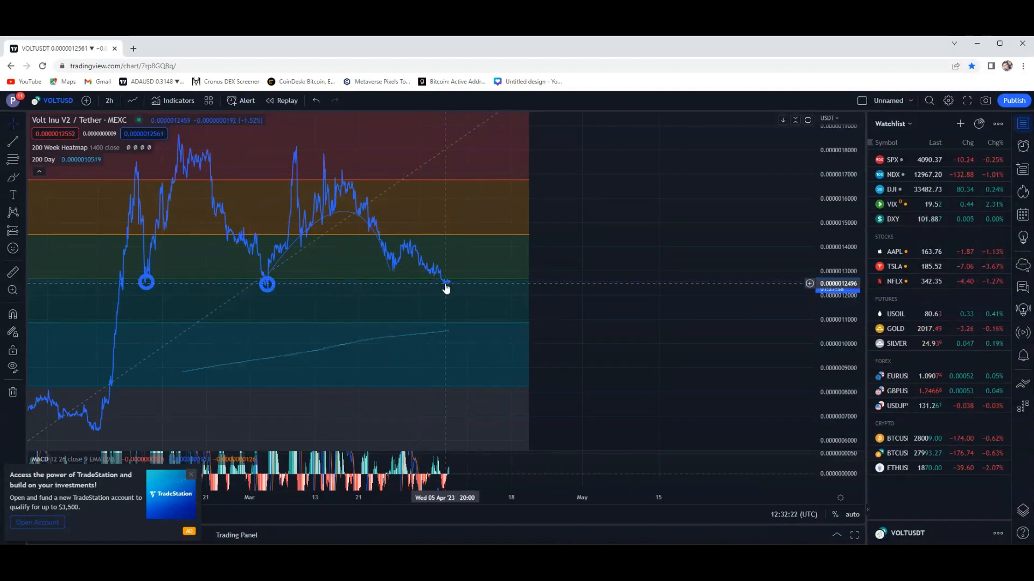
mouse_move(449, 284)
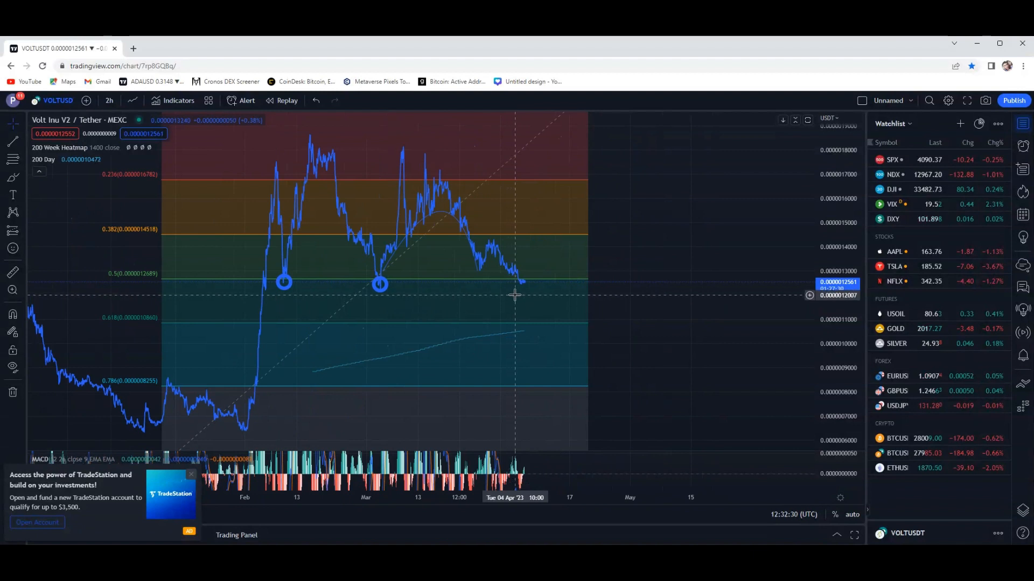
mouse_move(534, 294)
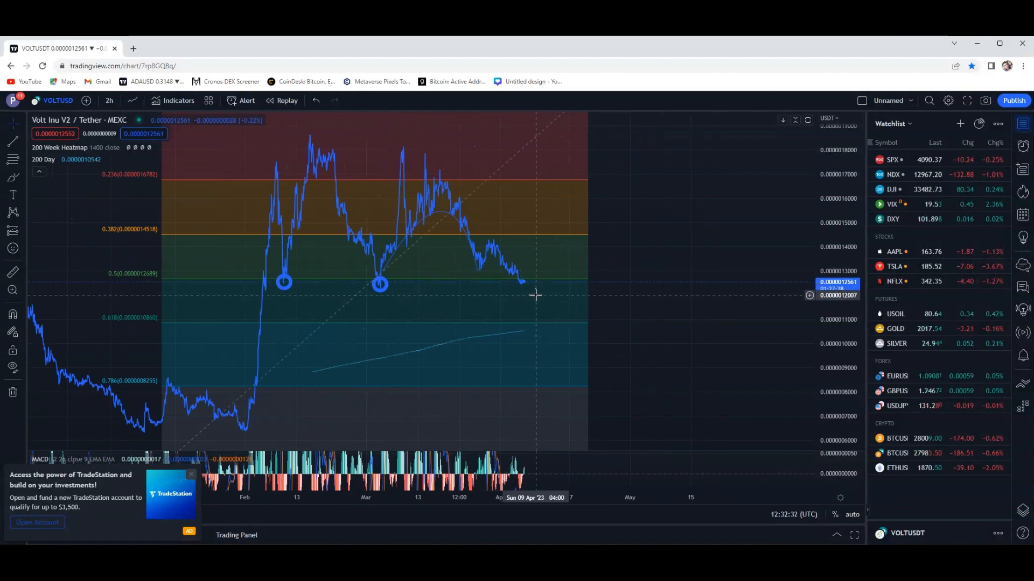
mouse_move(532, 299)
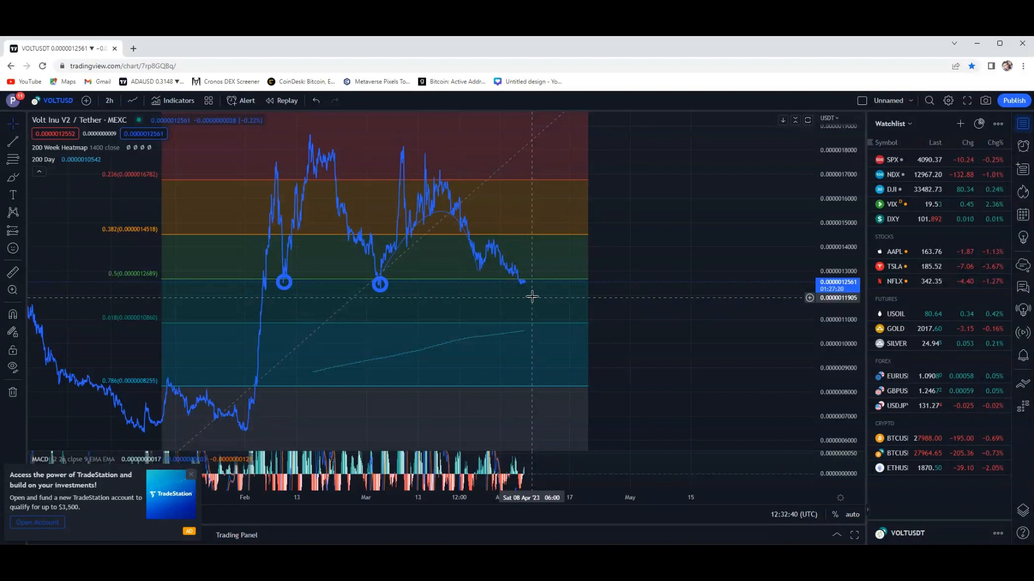
mouse_move(534, 289)
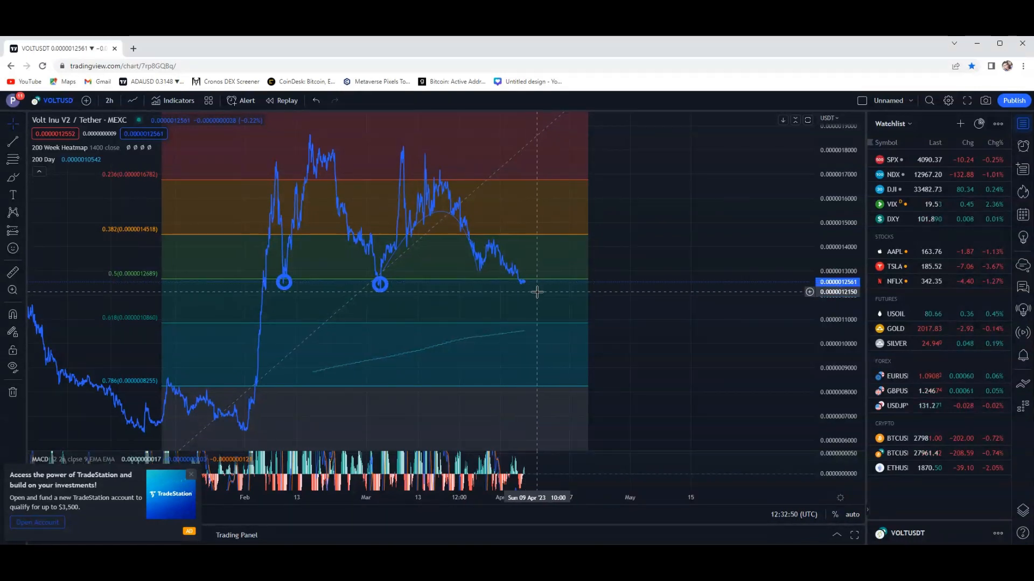
mouse_move(549, 309)
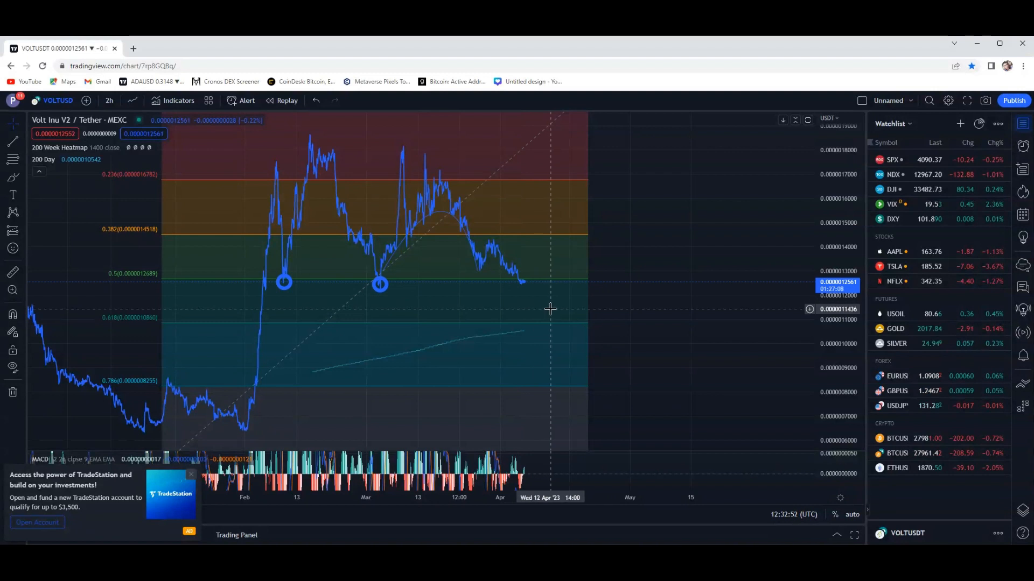
mouse_move(496, 295)
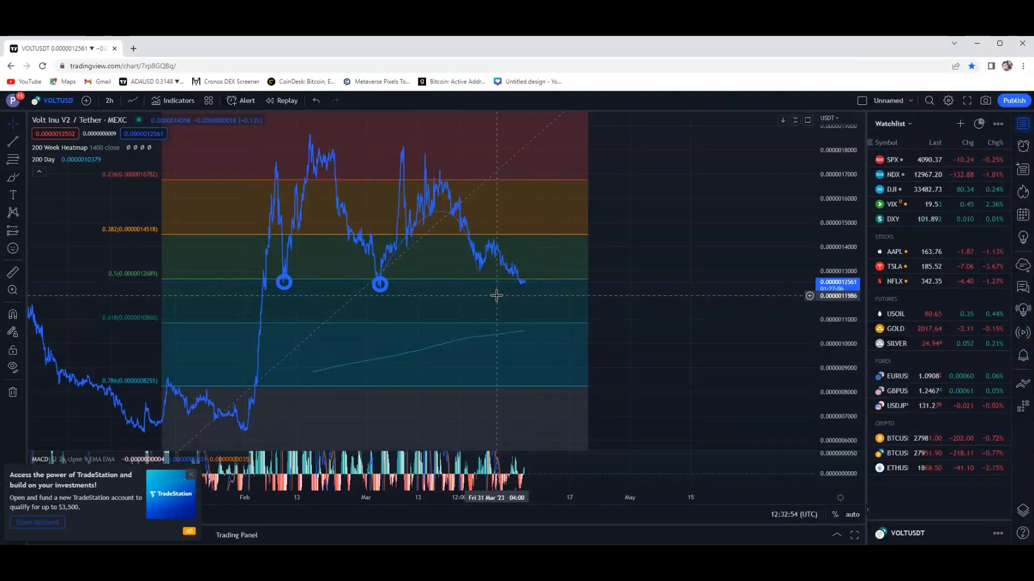
mouse_move(517, 278)
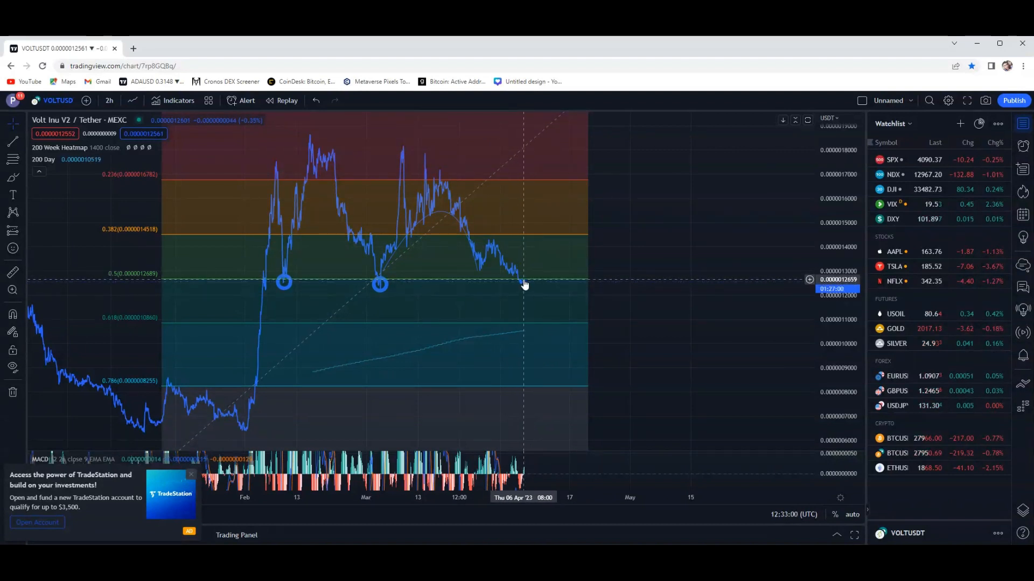
mouse_move(536, 297)
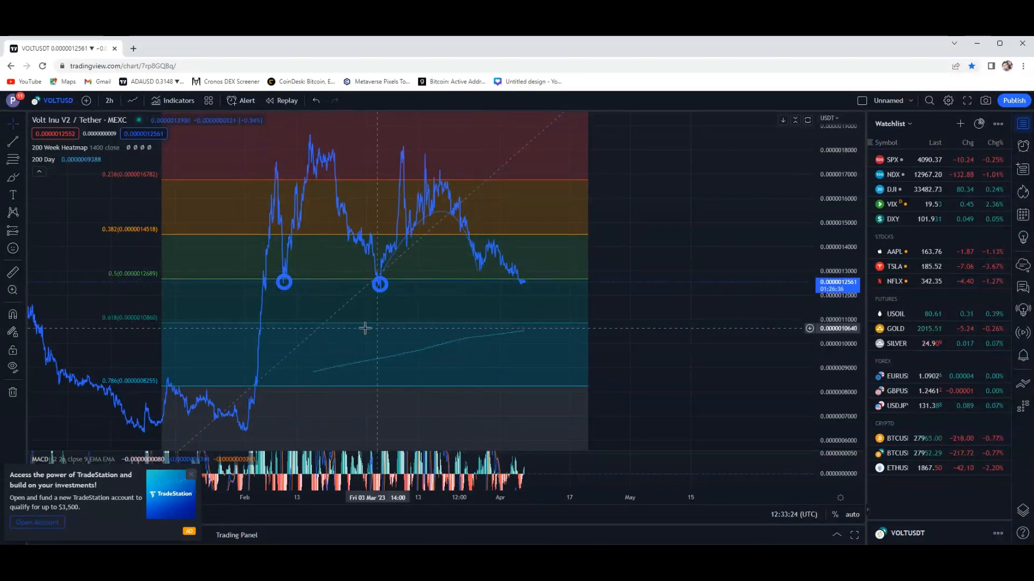
mouse_move(345, 307)
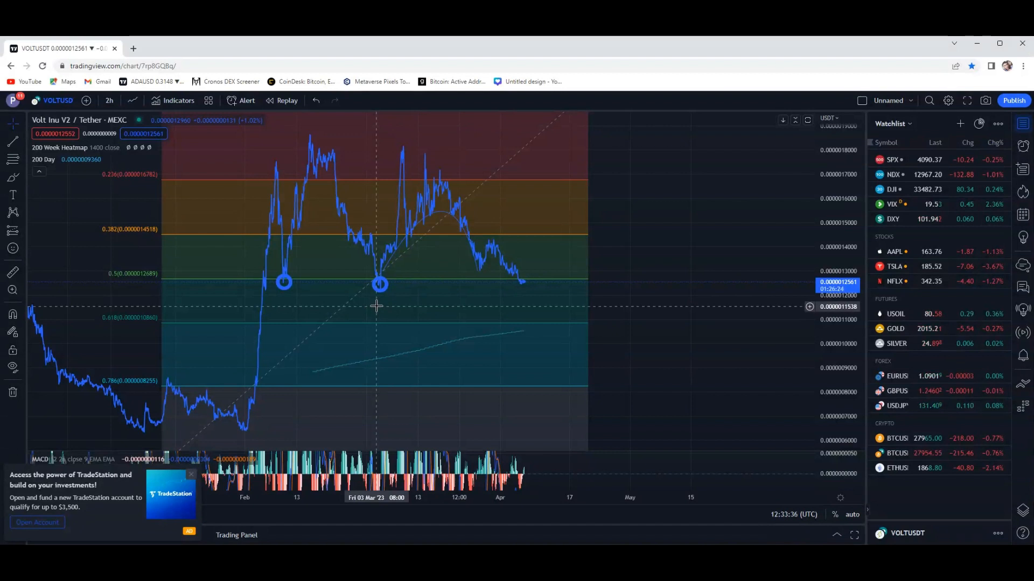
mouse_move(480, 302)
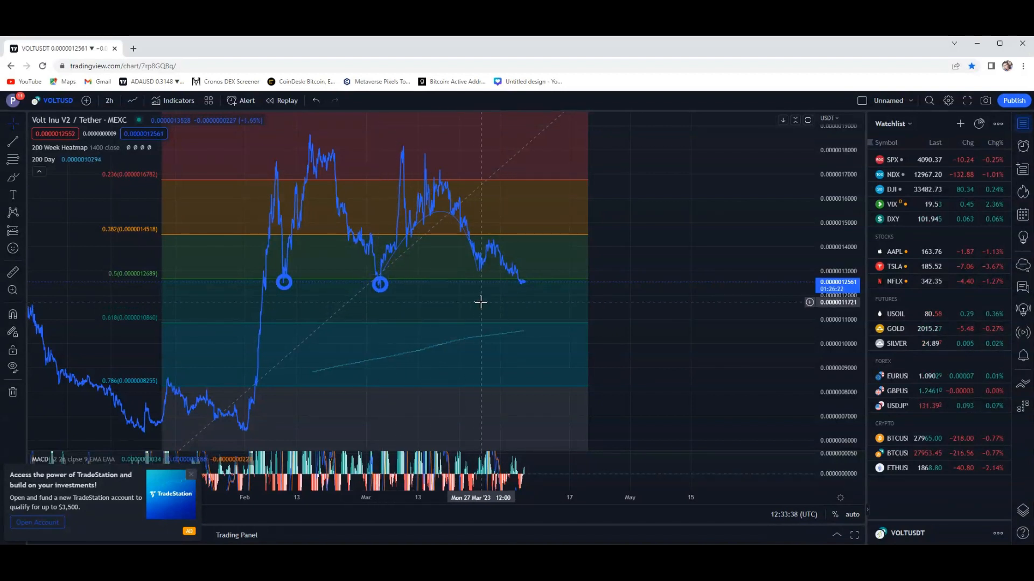
mouse_move(530, 301)
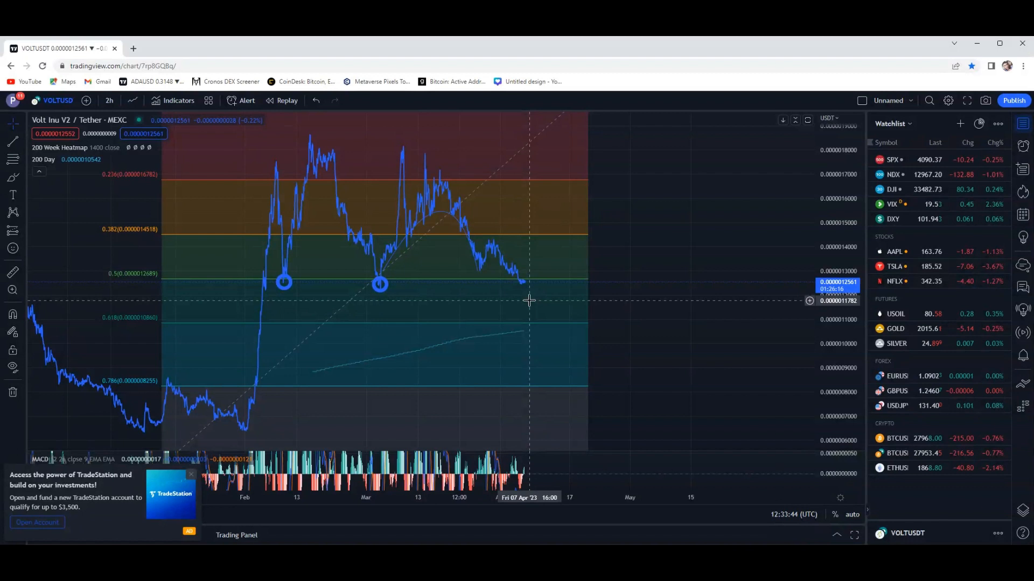
mouse_move(447, 305)
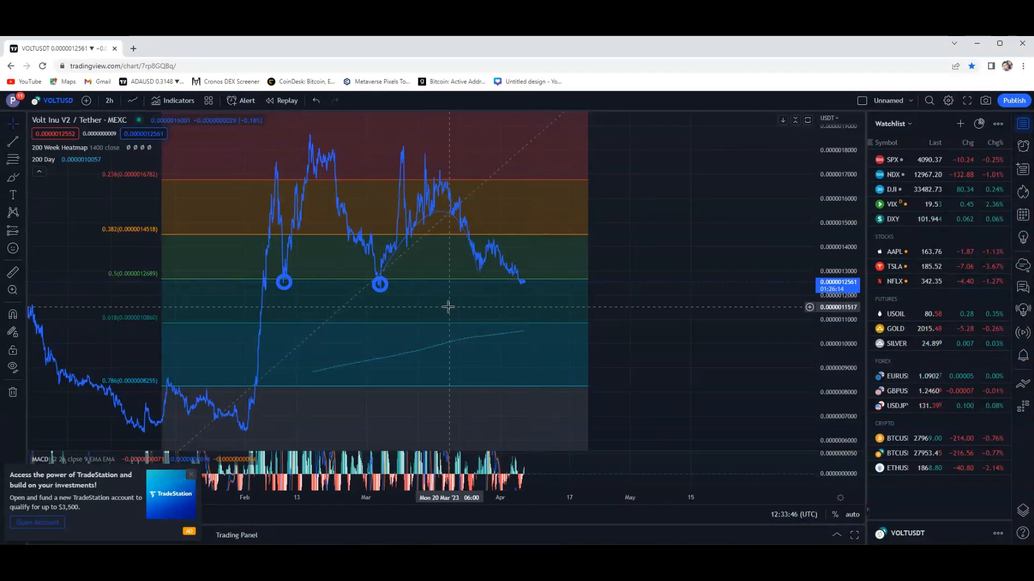
mouse_move(259, 240)
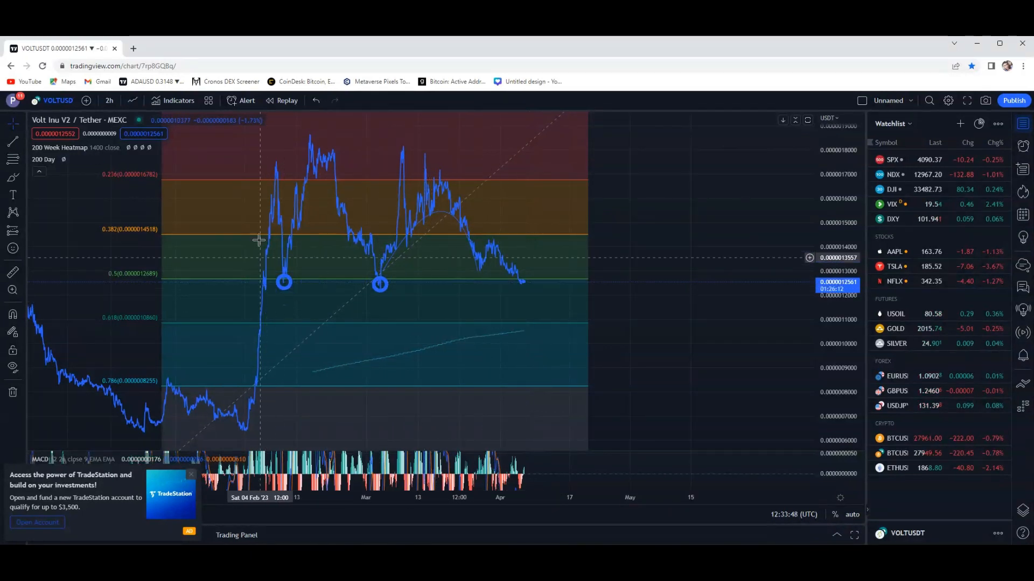
mouse_move(463, 241)
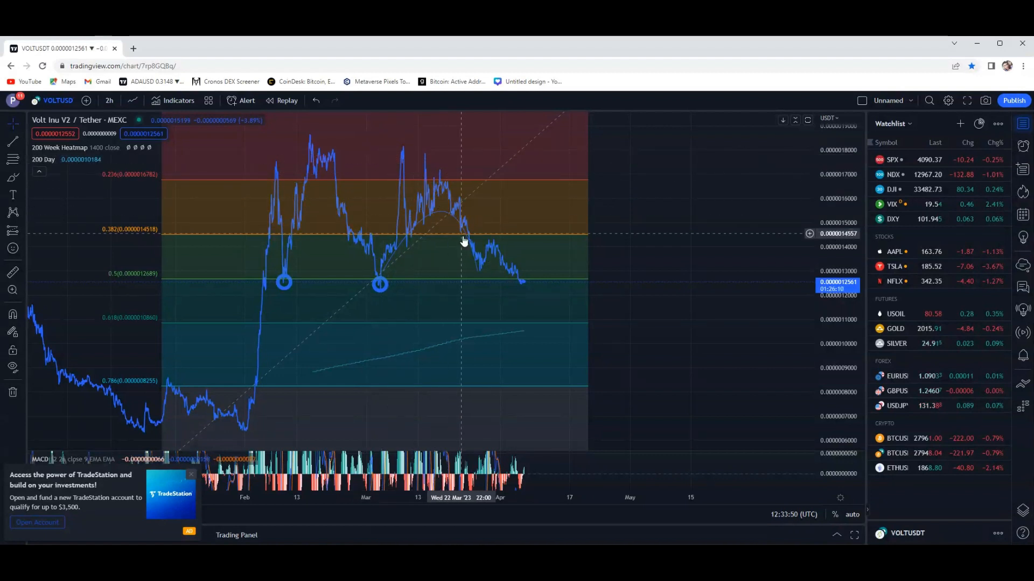
mouse_move(525, 301)
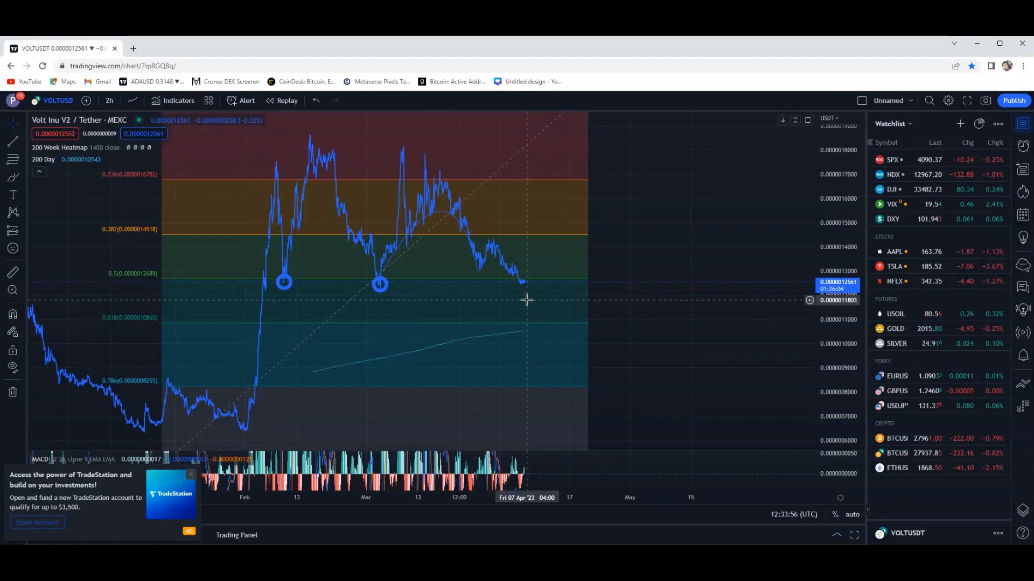
mouse_move(530, 300)
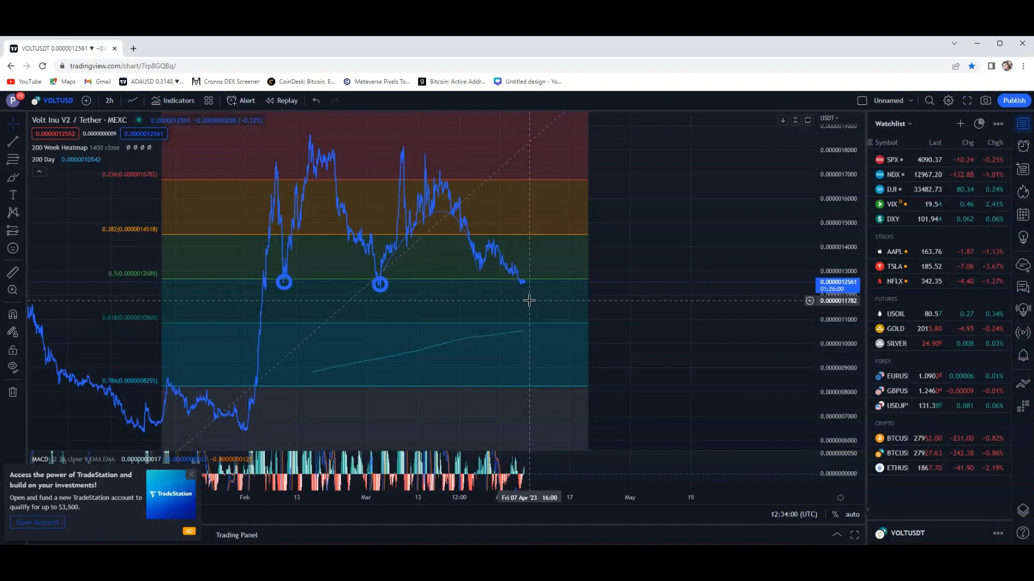
mouse_move(537, 301)
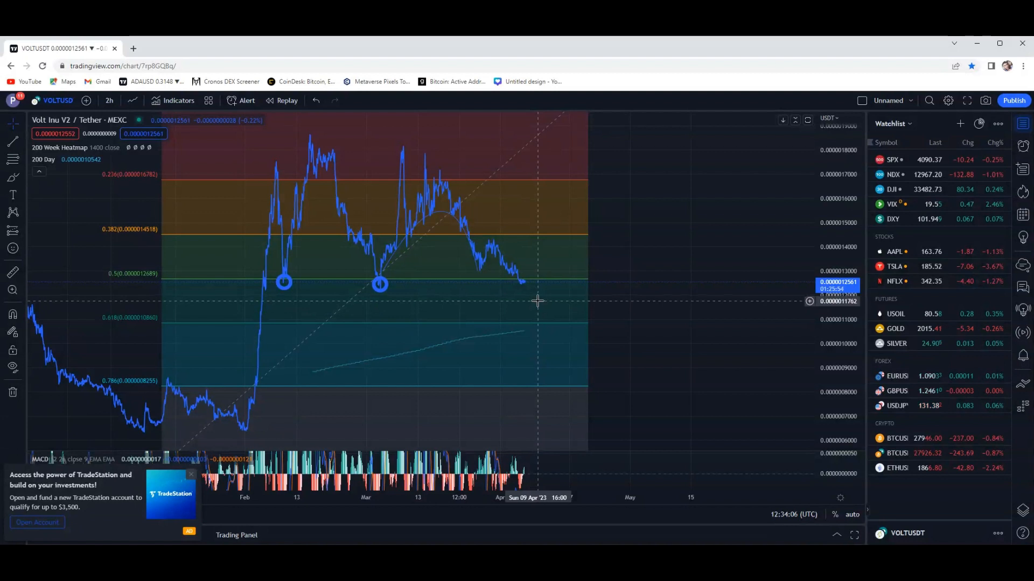
mouse_move(548, 297)
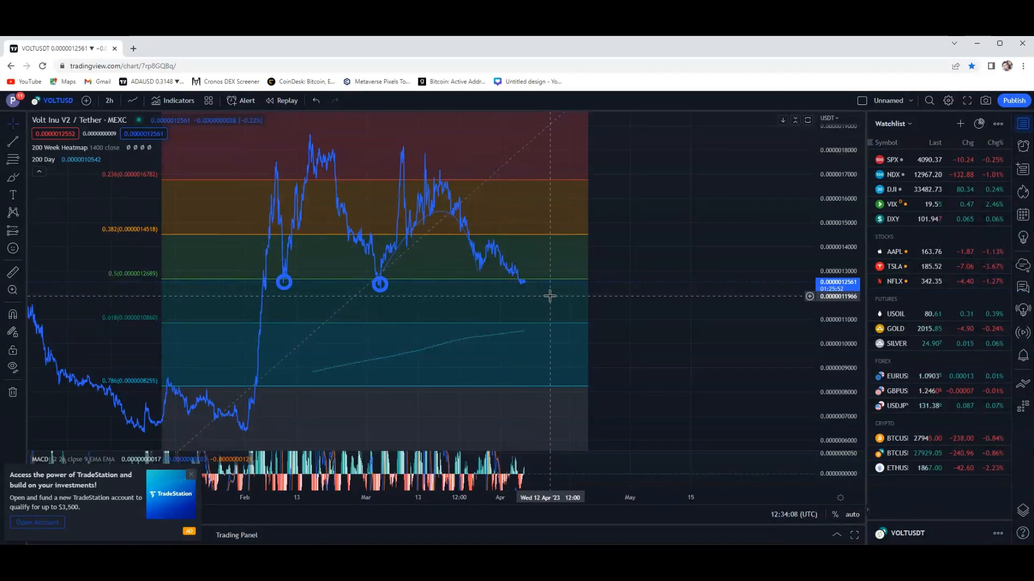
mouse_move(550, 293)
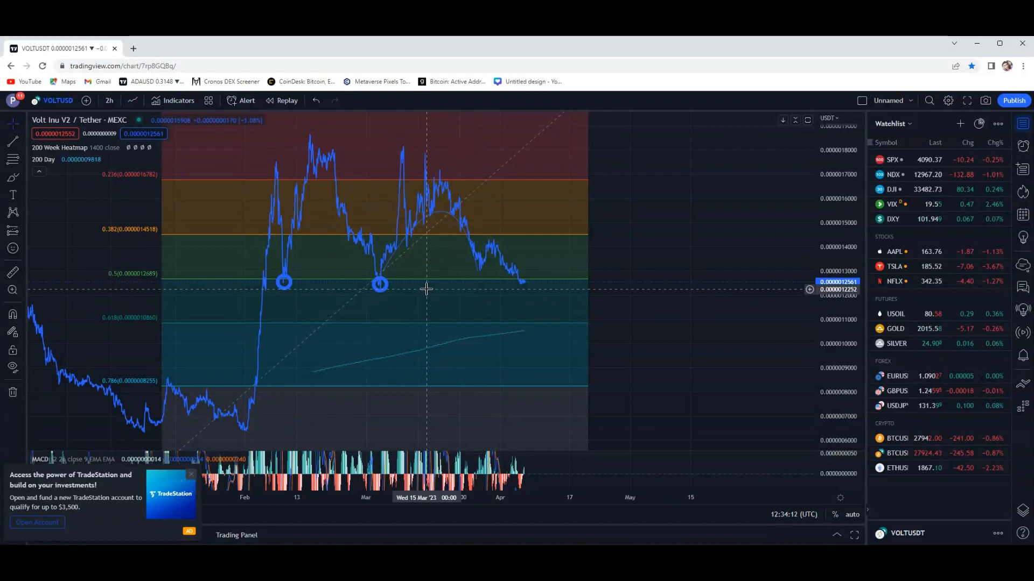
mouse_move(454, 291)
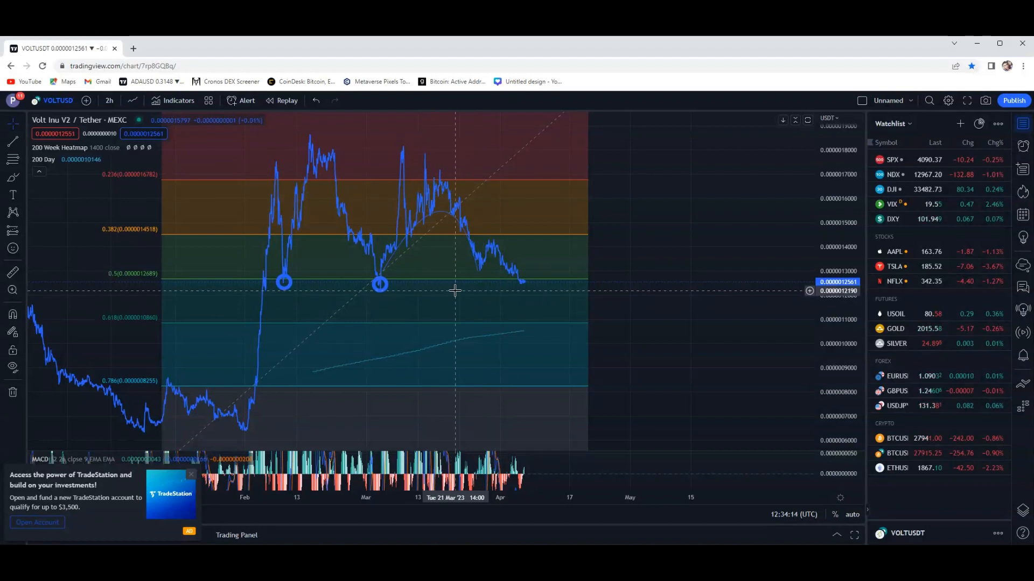
mouse_move(524, 294)
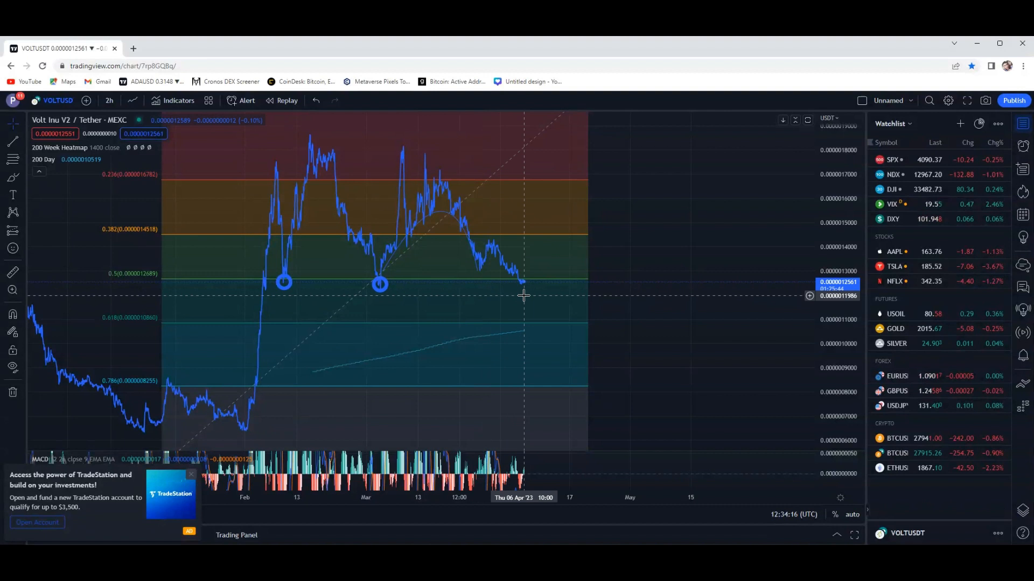
mouse_move(531, 295)
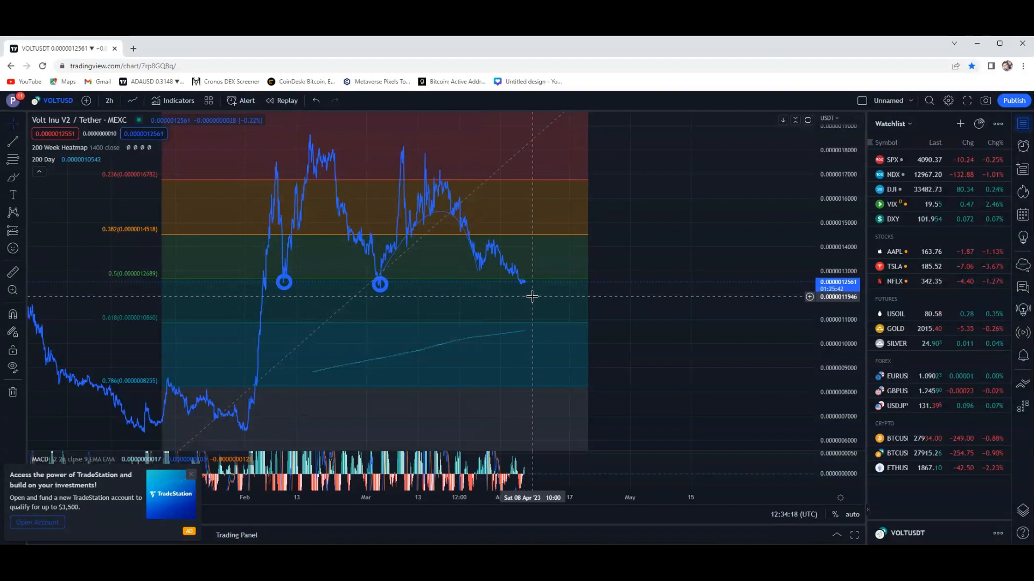
mouse_move(540, 288)
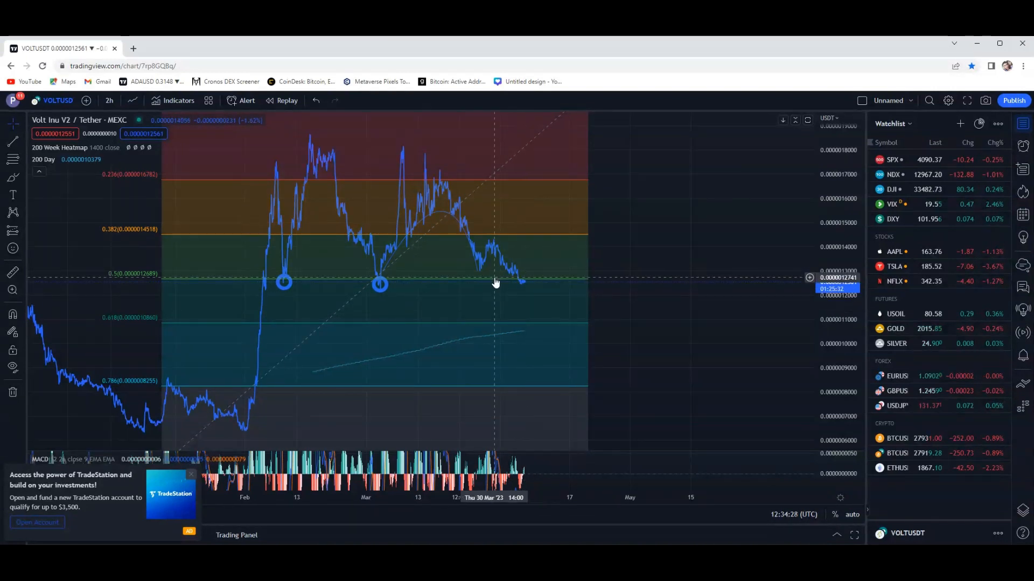
mouse_move(520, 273)
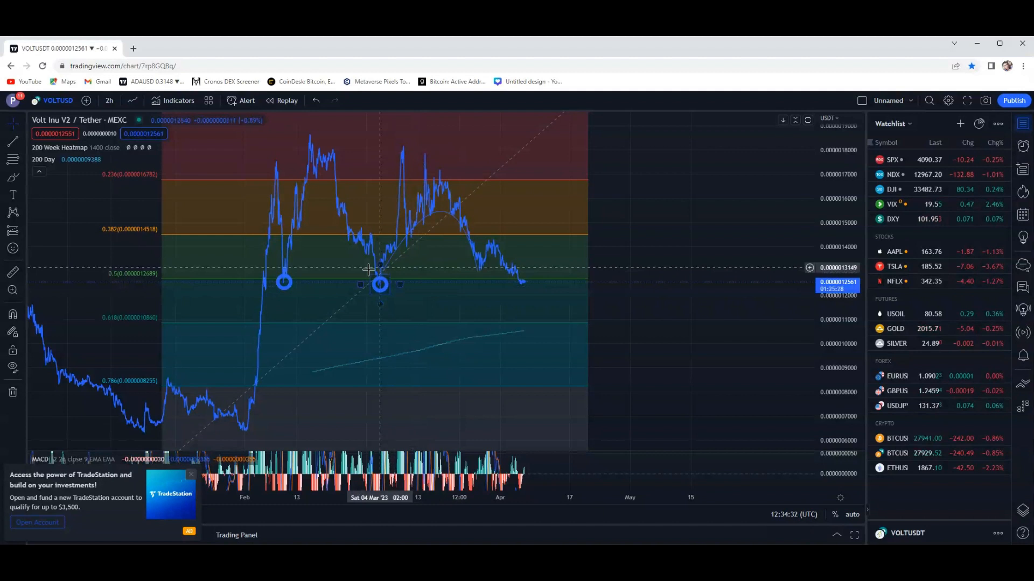
mouse_move(524, 275)
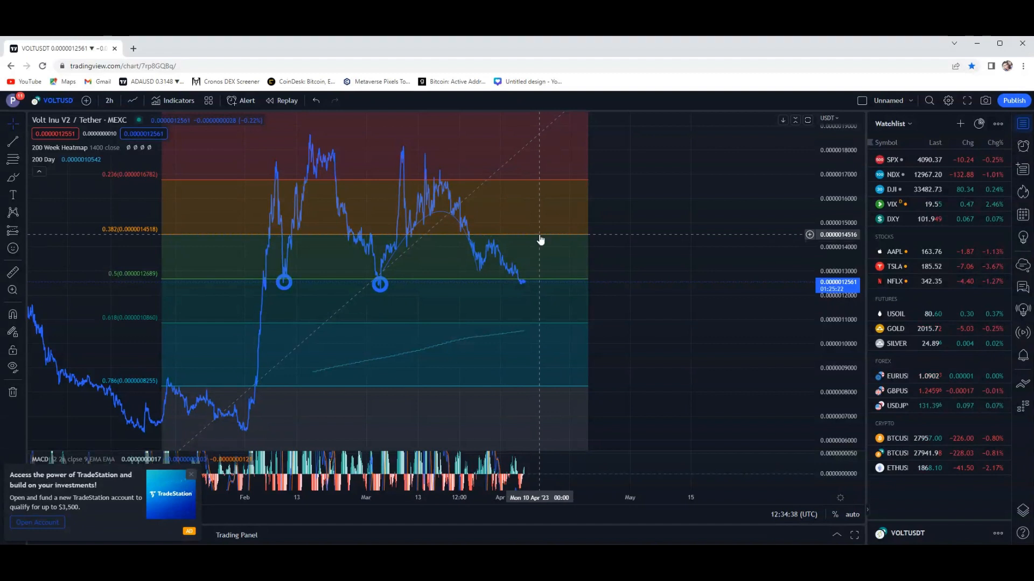
mouse_move(536, 295)
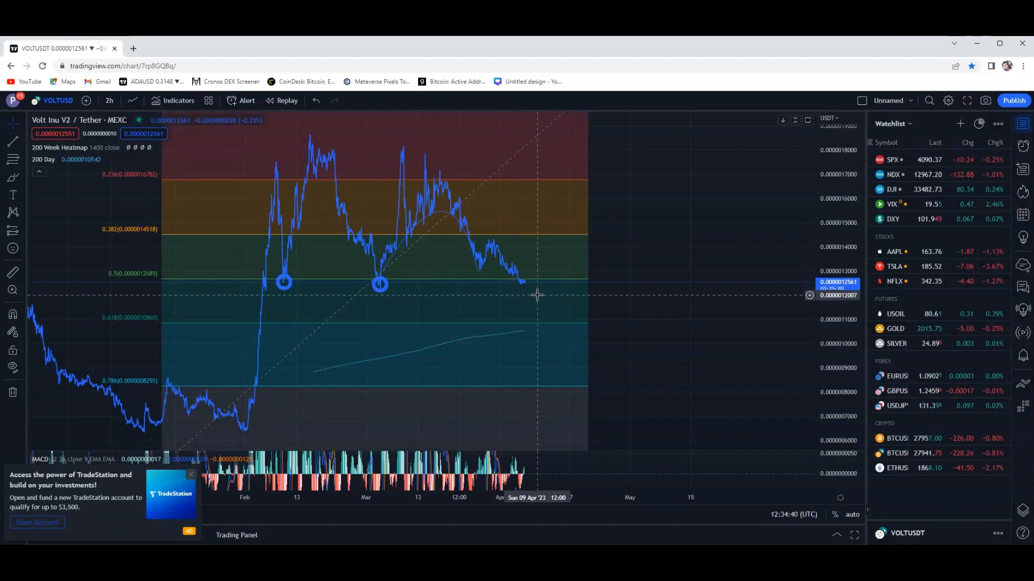
mouse_move(535, 248)
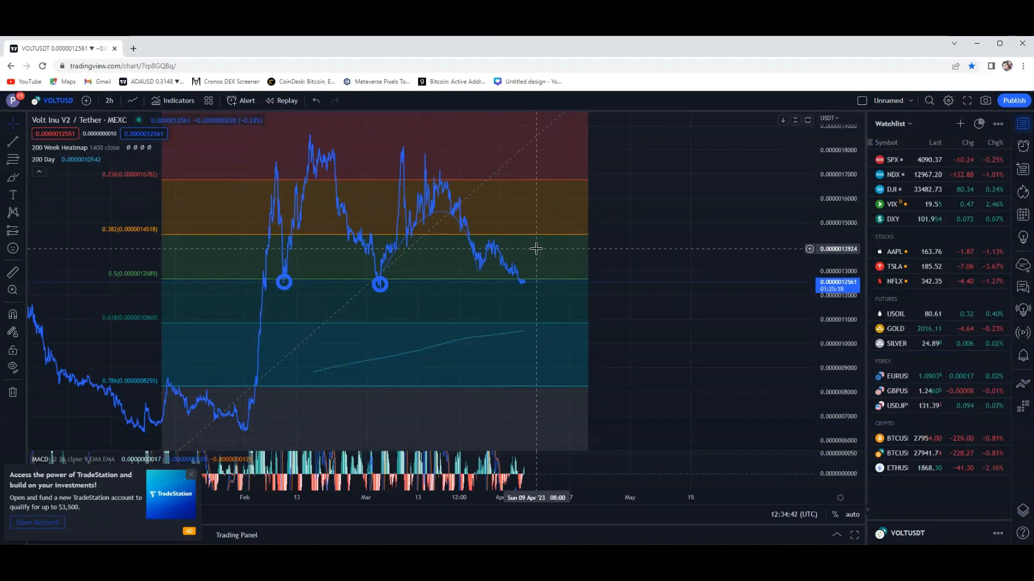
mouse_move(545, 240)
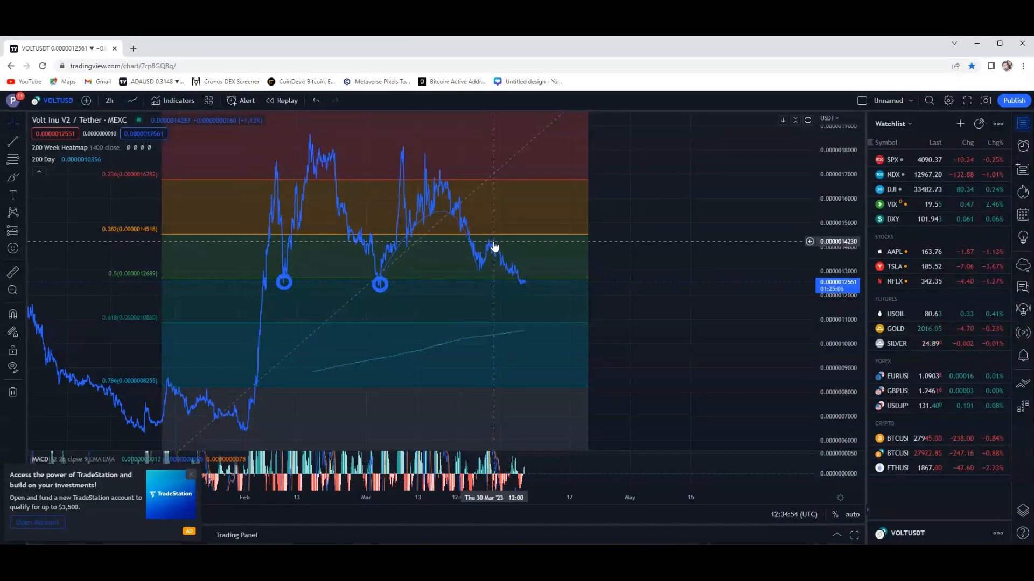
mouse_move(497, 241)
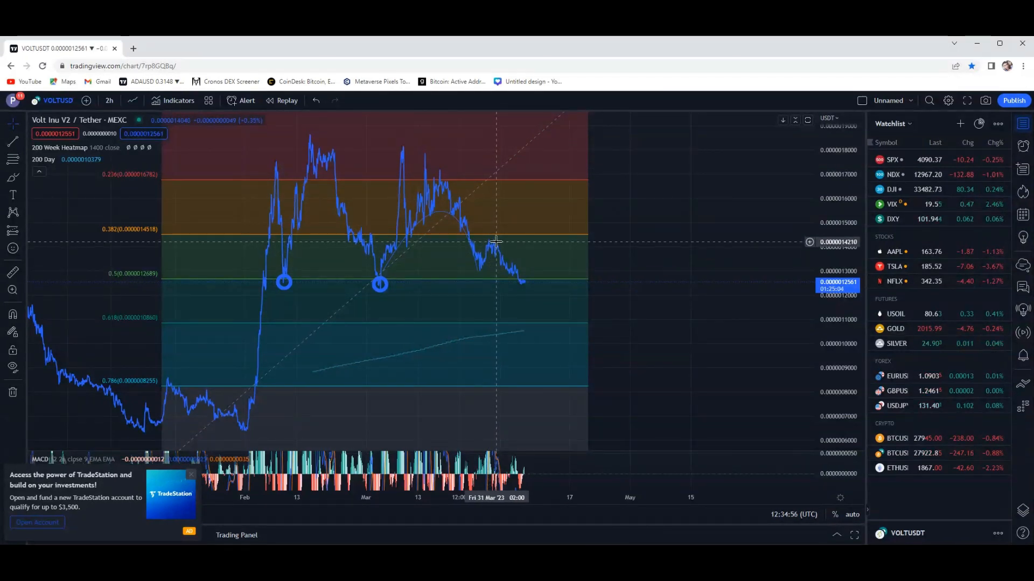
mouse_move(524, 263)
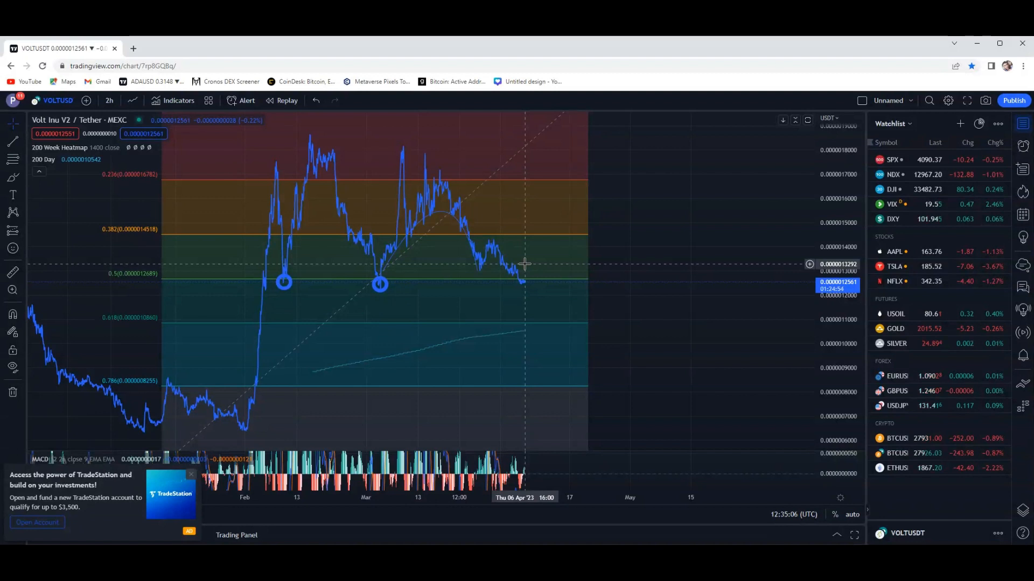
mouse_move(534, 261)
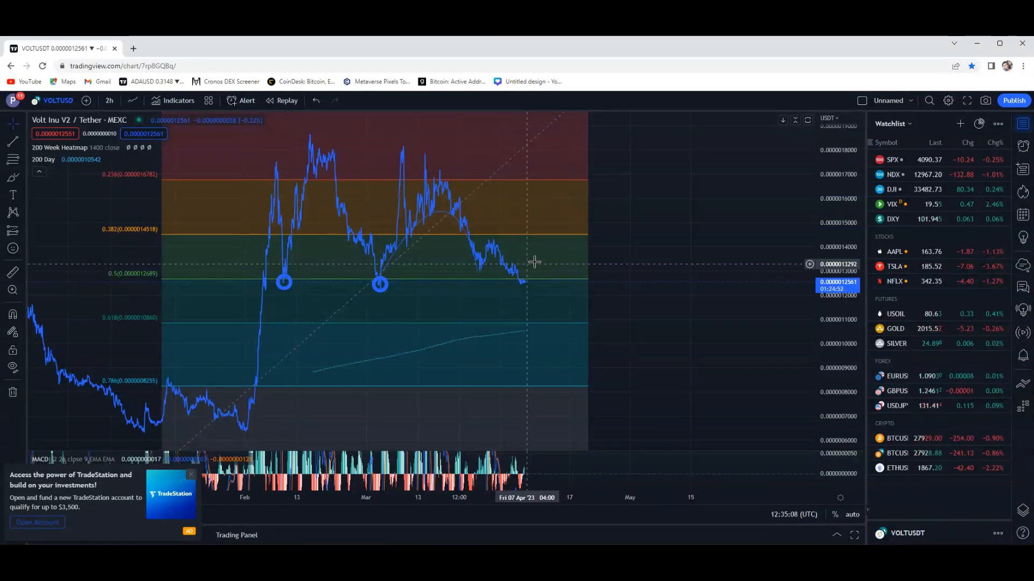
mouse_move(507, 296)
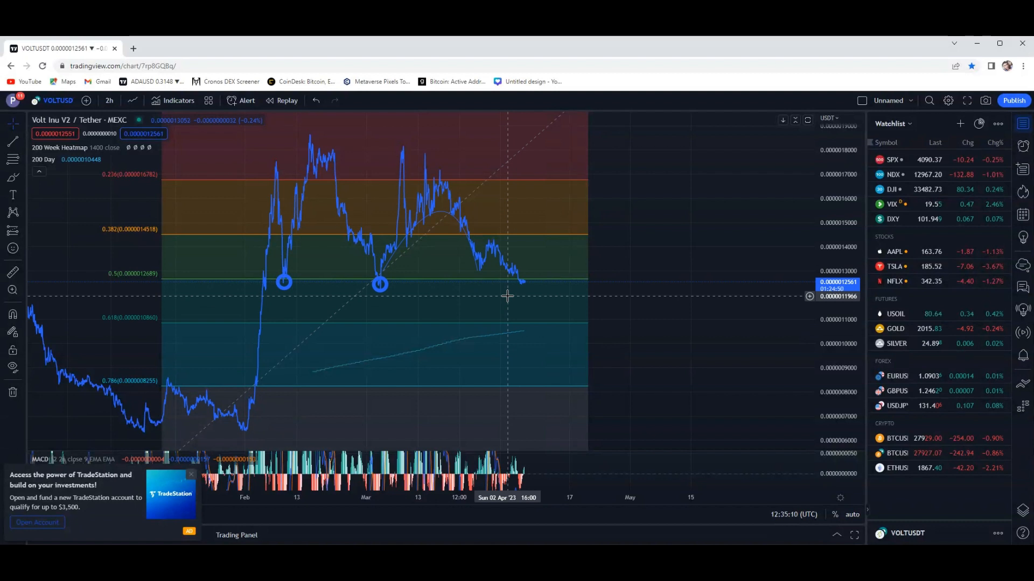